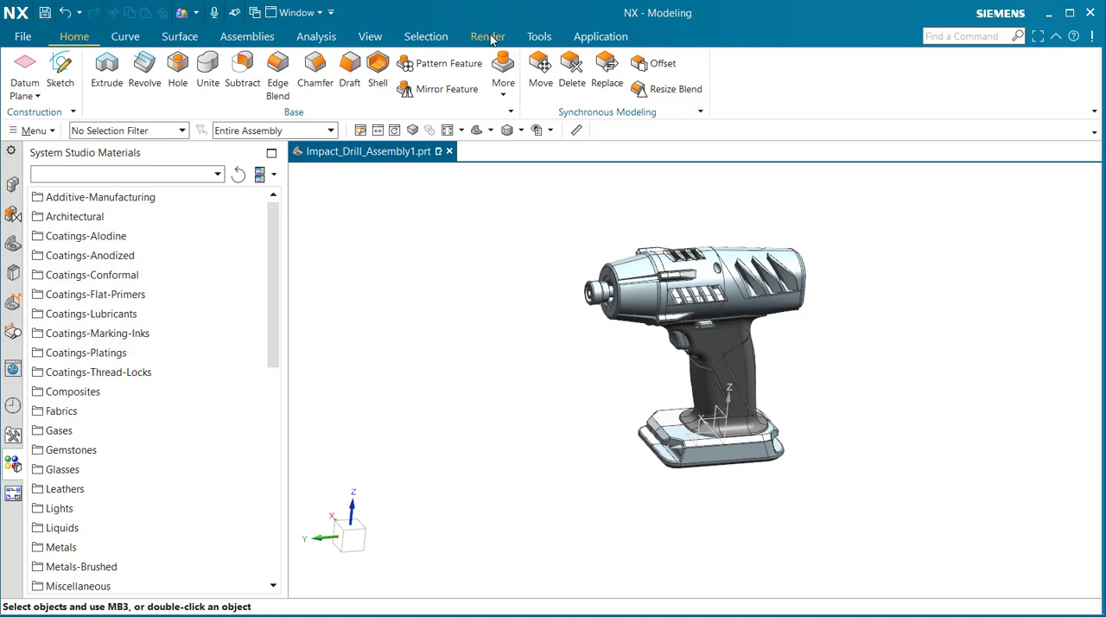
# Switch to the Render tab's Studio Task with Advanced Studio real-time display re-enabled
pyautogui.click(488, 37)
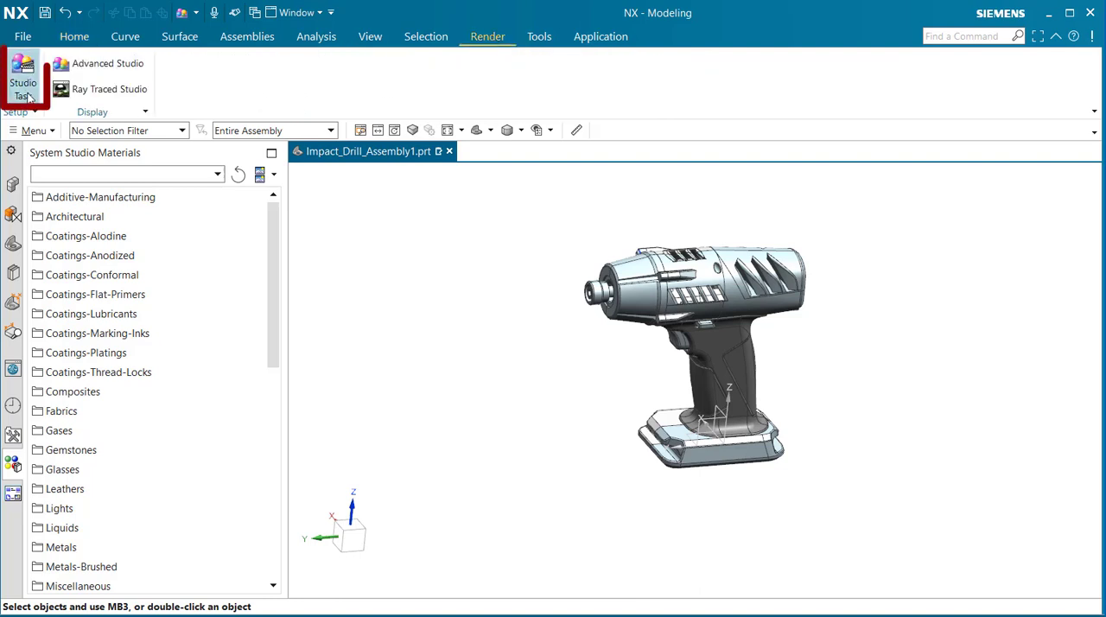
pyautogui.click(21, 71)
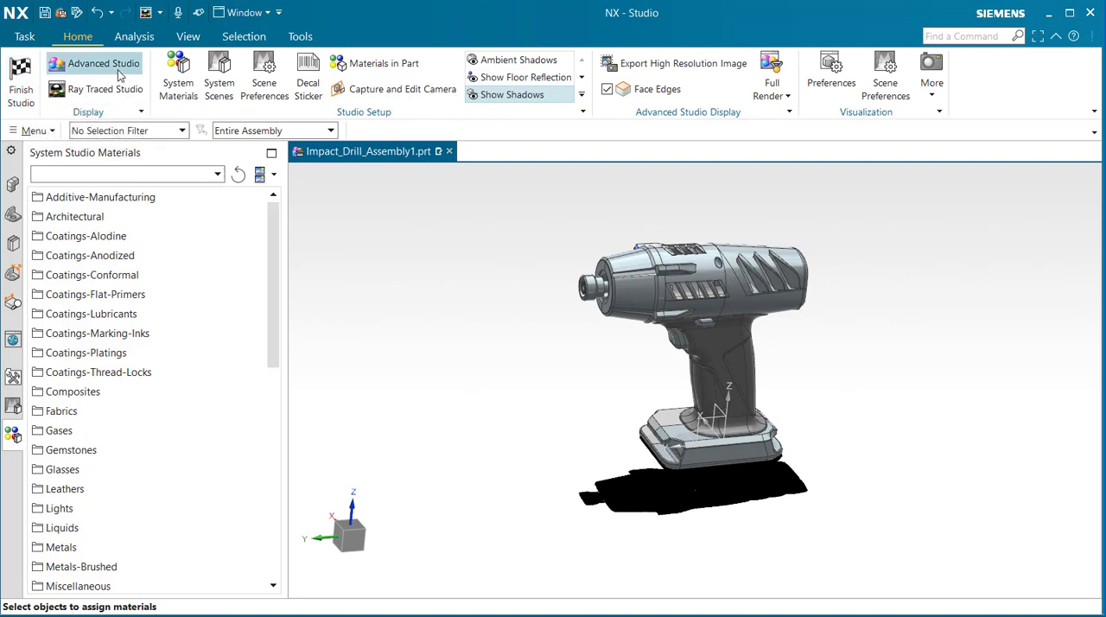
pyautogui.moveTo(104, 62)
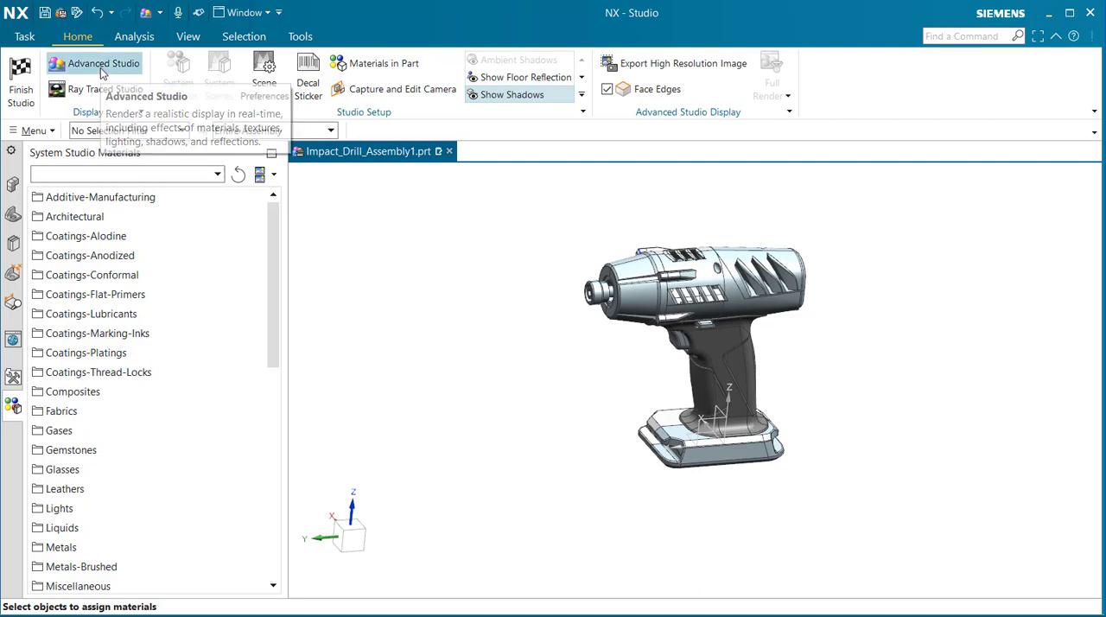
pyautogui.click(104, 64)
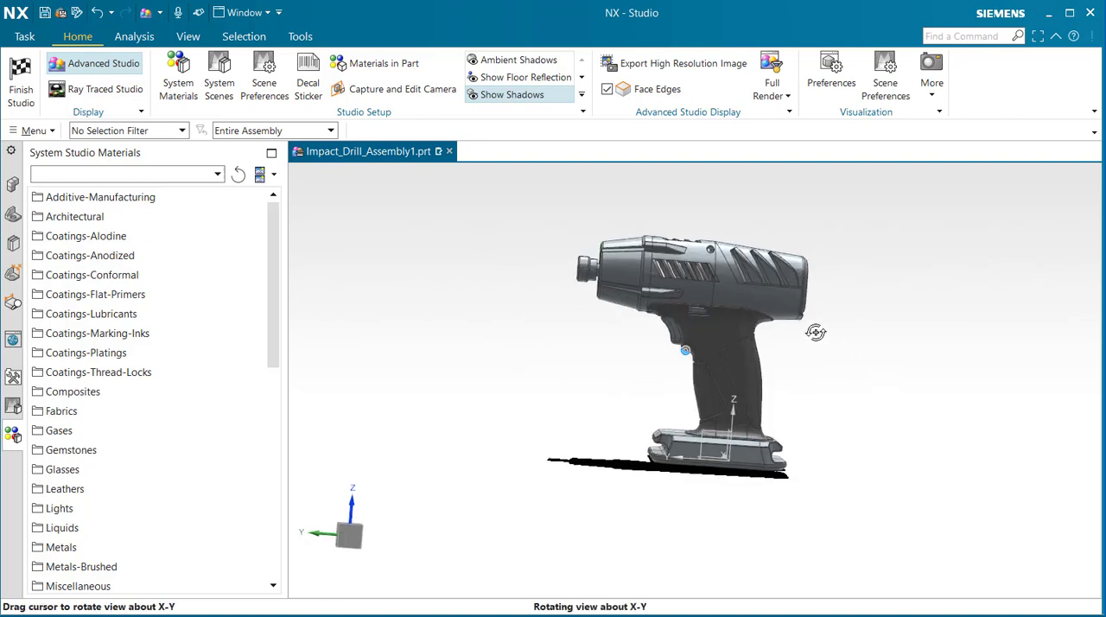
pyautogui.moveTo(816, 332); pyautogui.dragTo(681, 337)
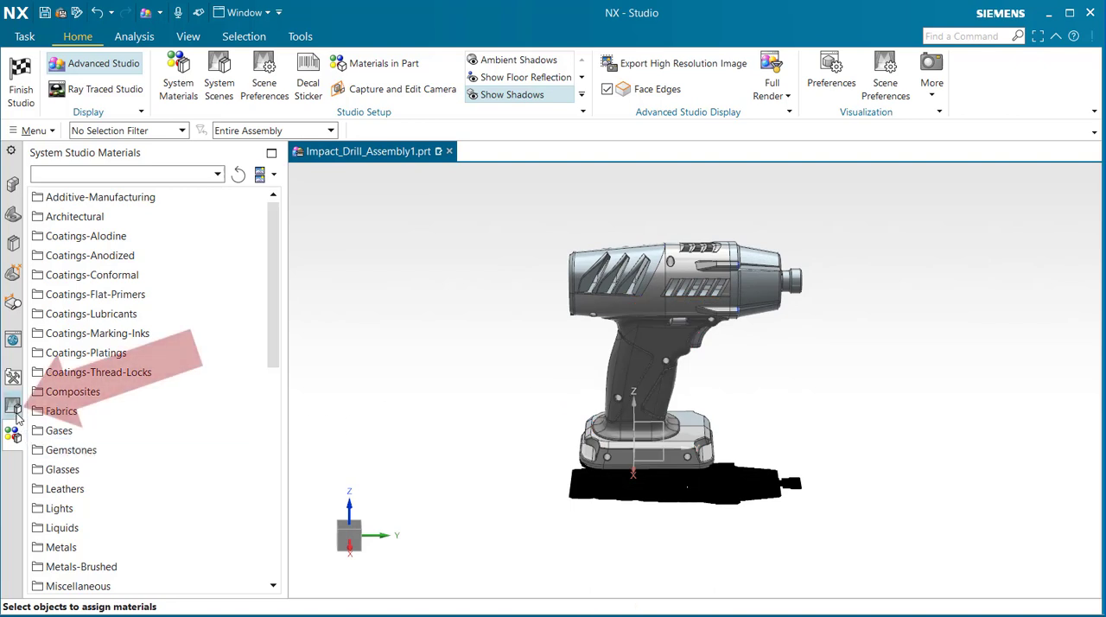
pyautogui.moveTo(14, 425)
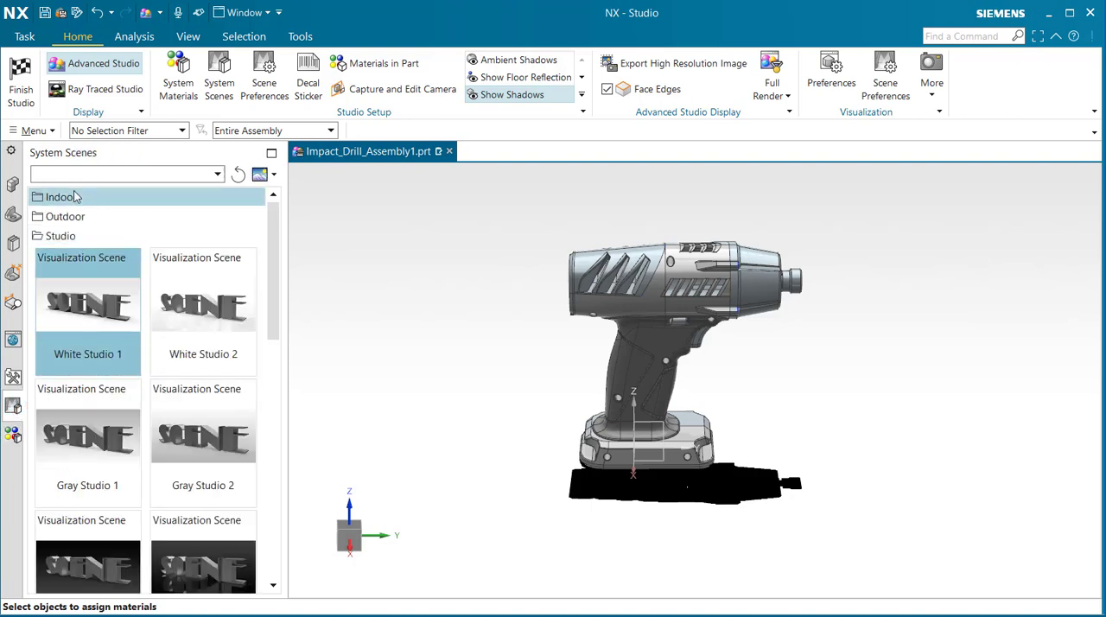
# Collapse the Indoor scenes folder and expand the Outdoor scenes folder
pyautogui.click(60, 235)
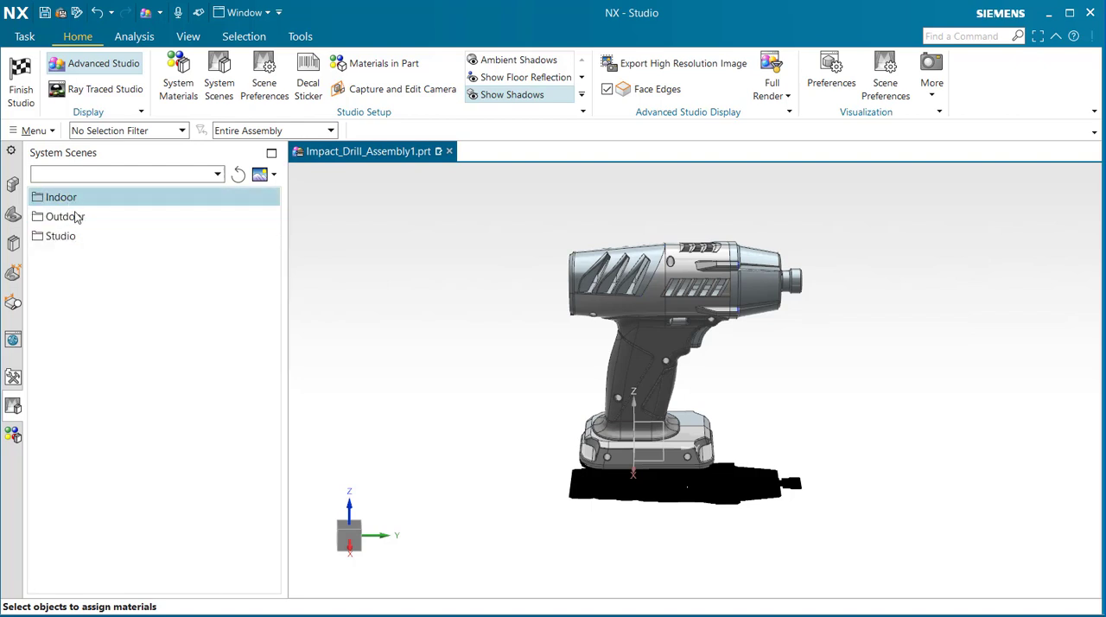
pyautogui.click(66, 216)
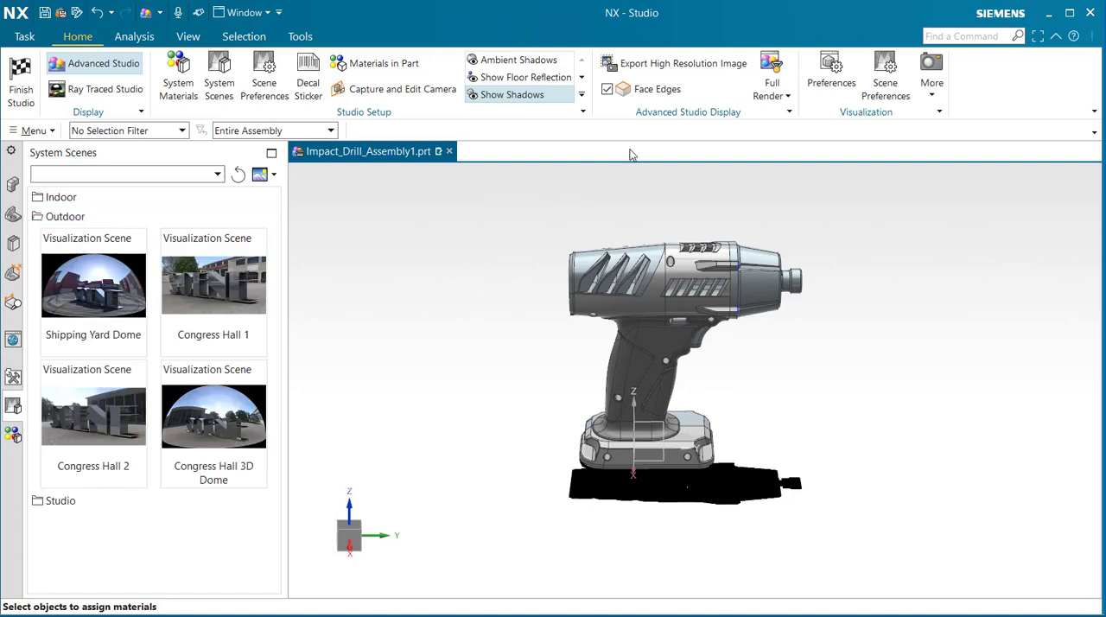
pyautogui.moveTo(641, 117)
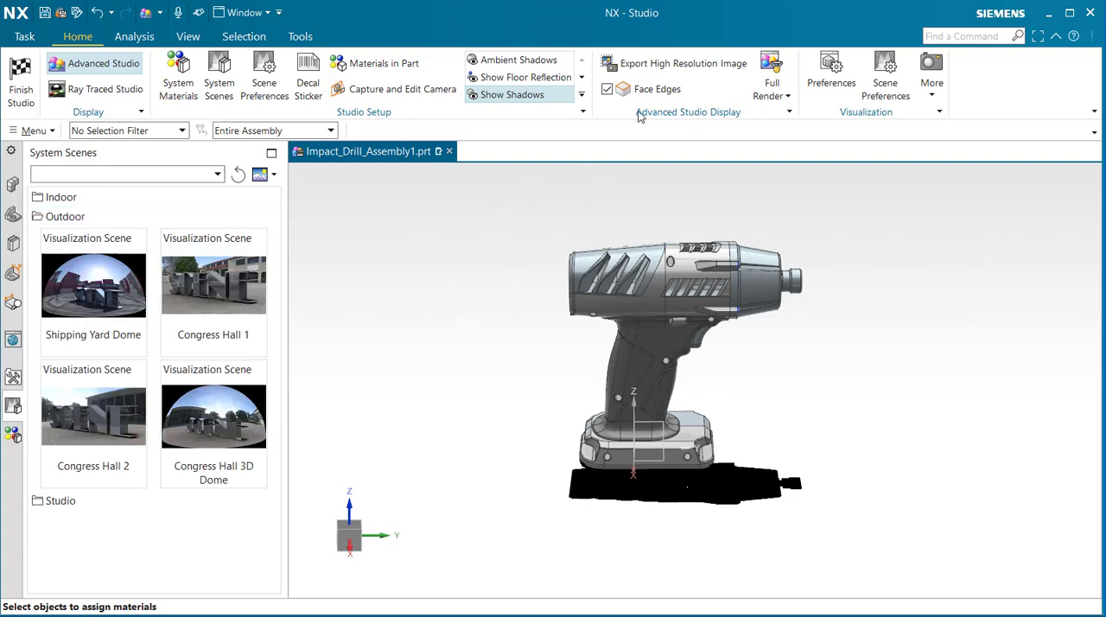
pyautogui.moveTo(653, 88)
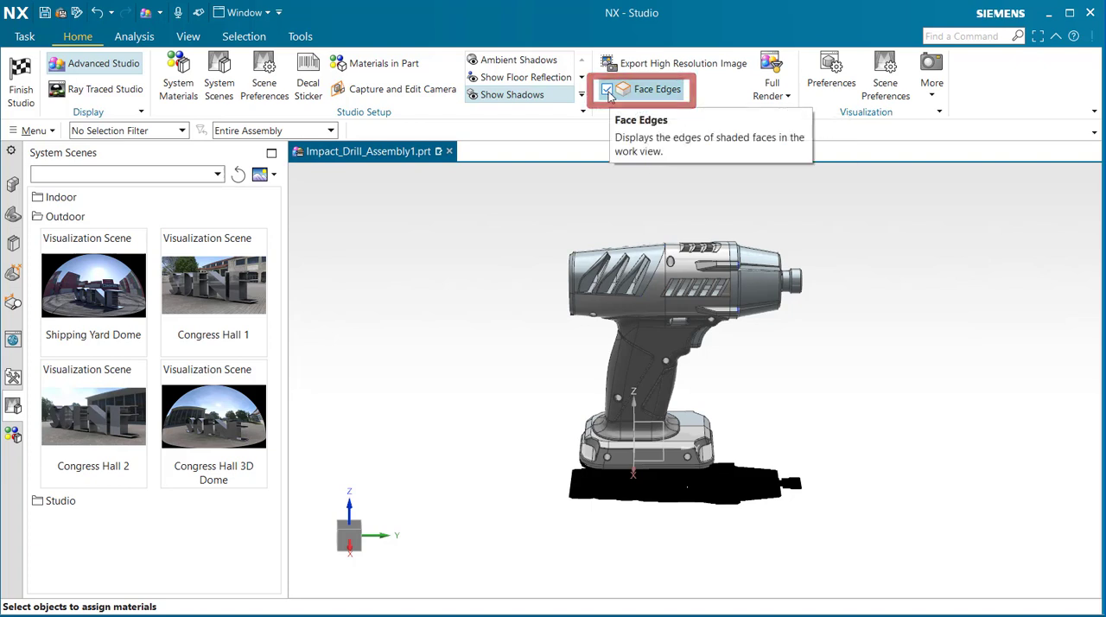
# Uncheck Face Edges in the Advanced Studio Display group
pyautogui.click(605, 88)
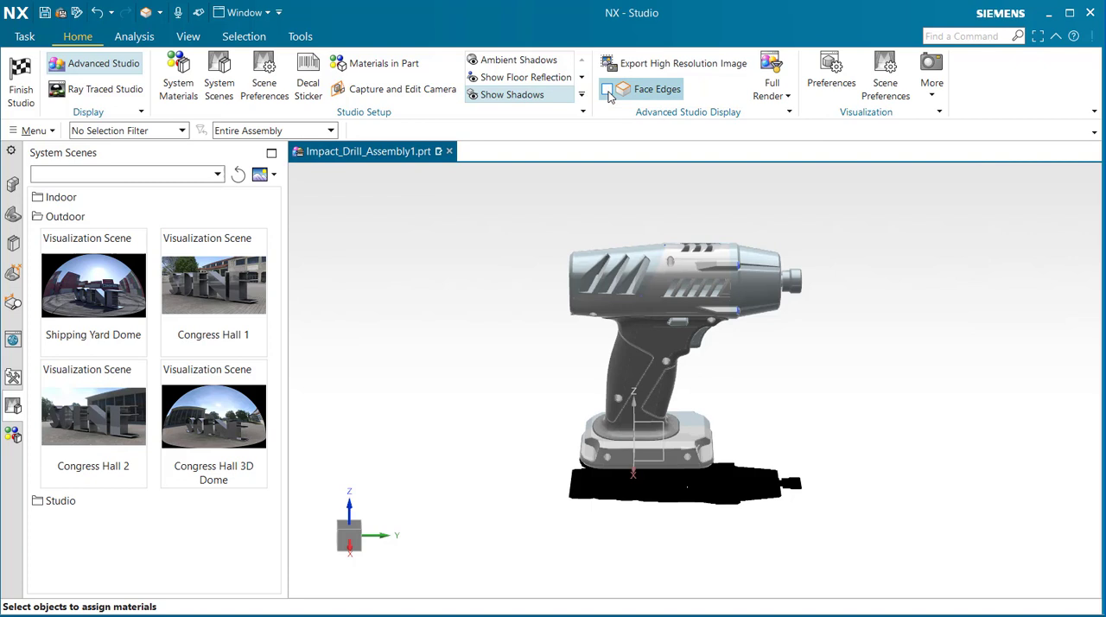
pyautogui.click(608, 88)
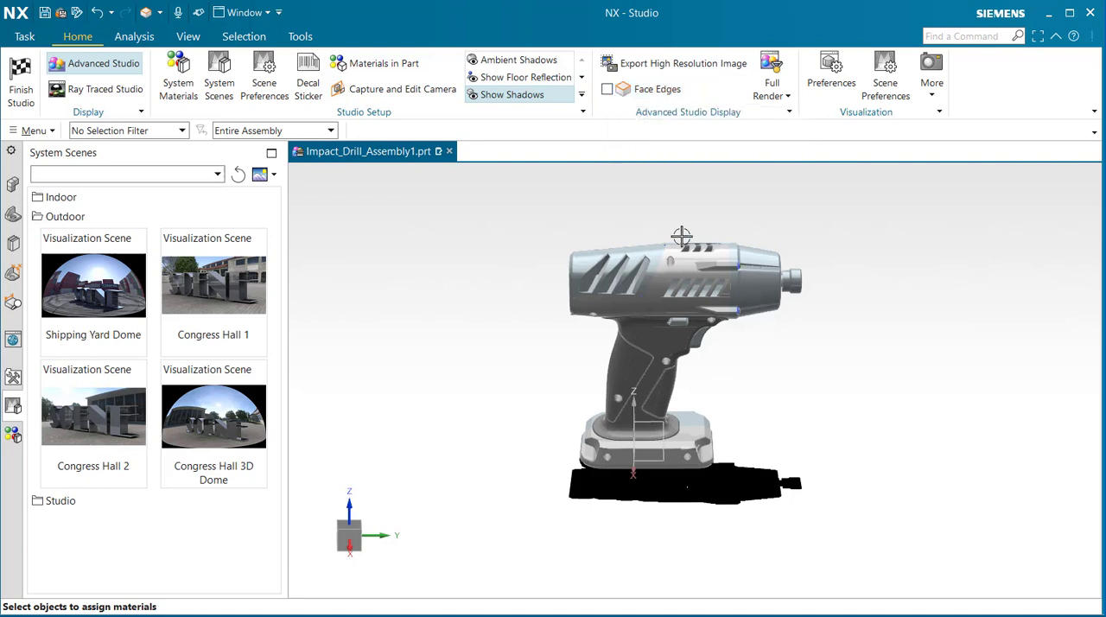
pyautogui.moveTo(508, 392)
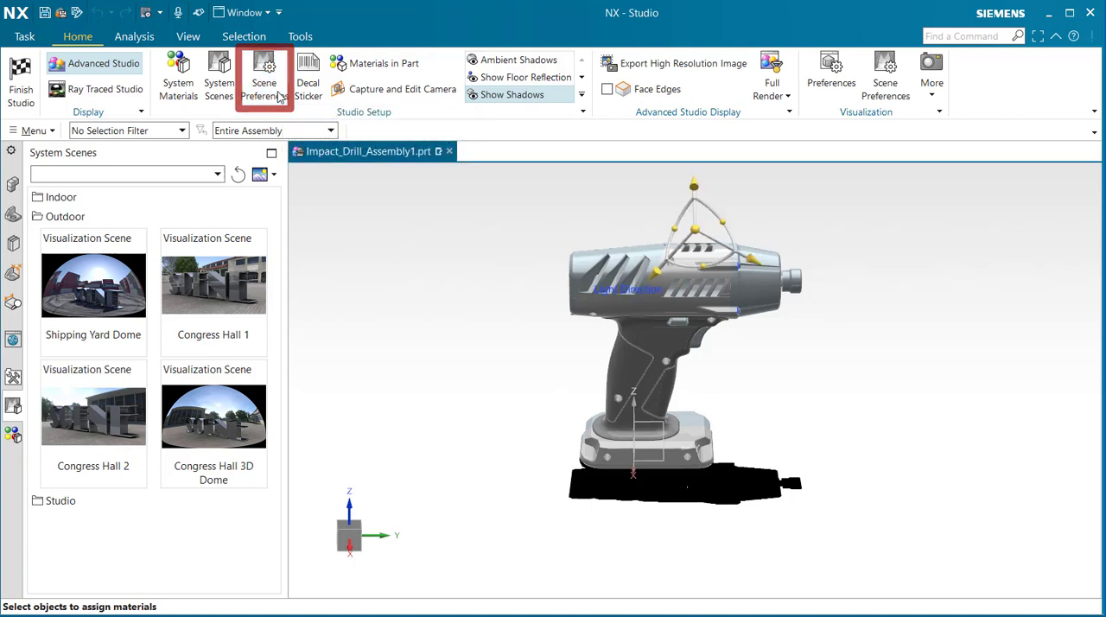
# Set the Scene Preferences background to Environment instead of a 2D image
pyautogui.click(262, 69)
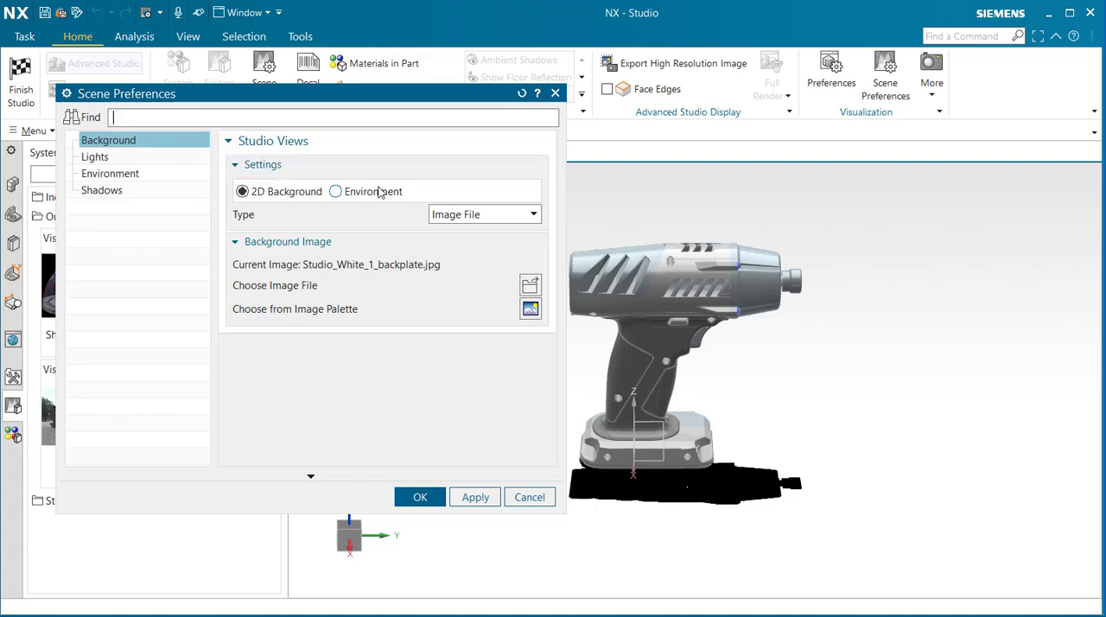
pyautogui.click(336, 190)
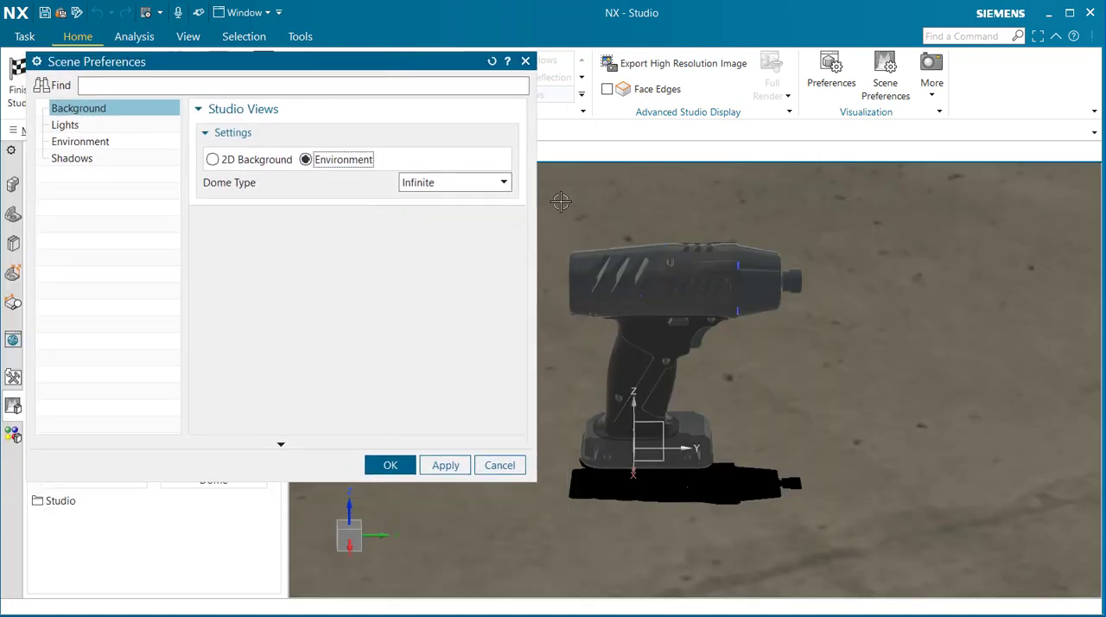
pyautogui.moveTo(826, 422)
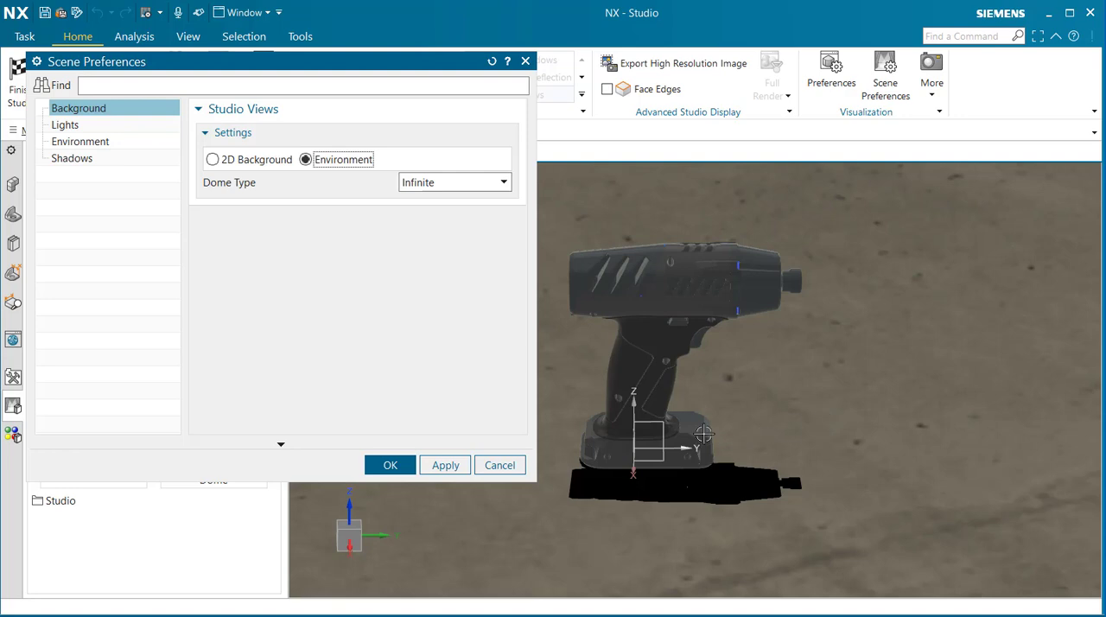
pyautogui.moveTo(259, 261)
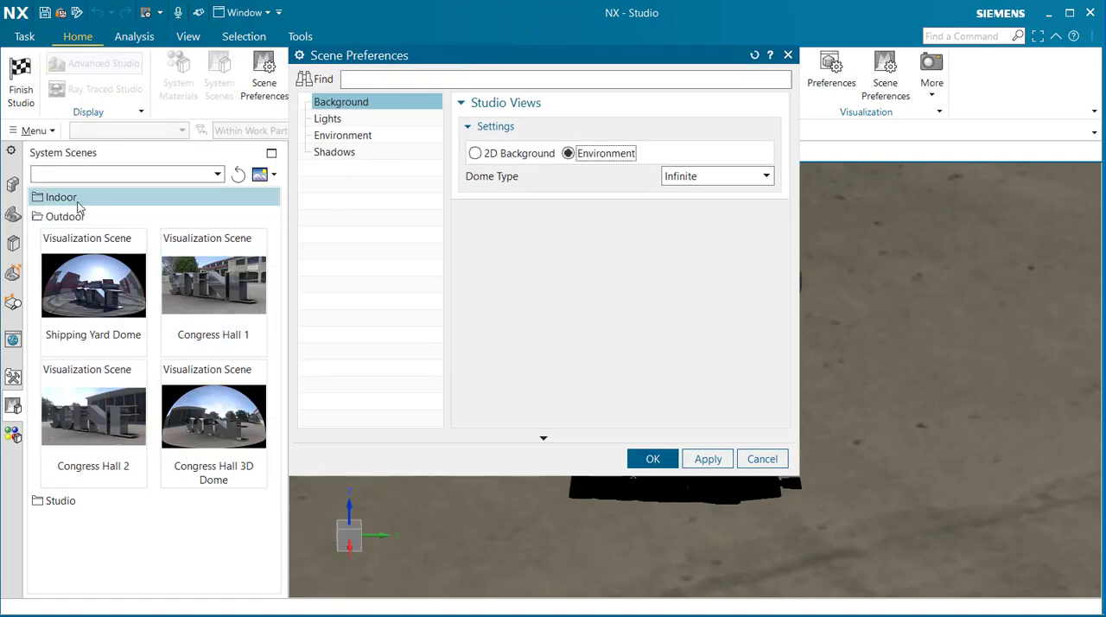
pyautogui.scroll(-3)
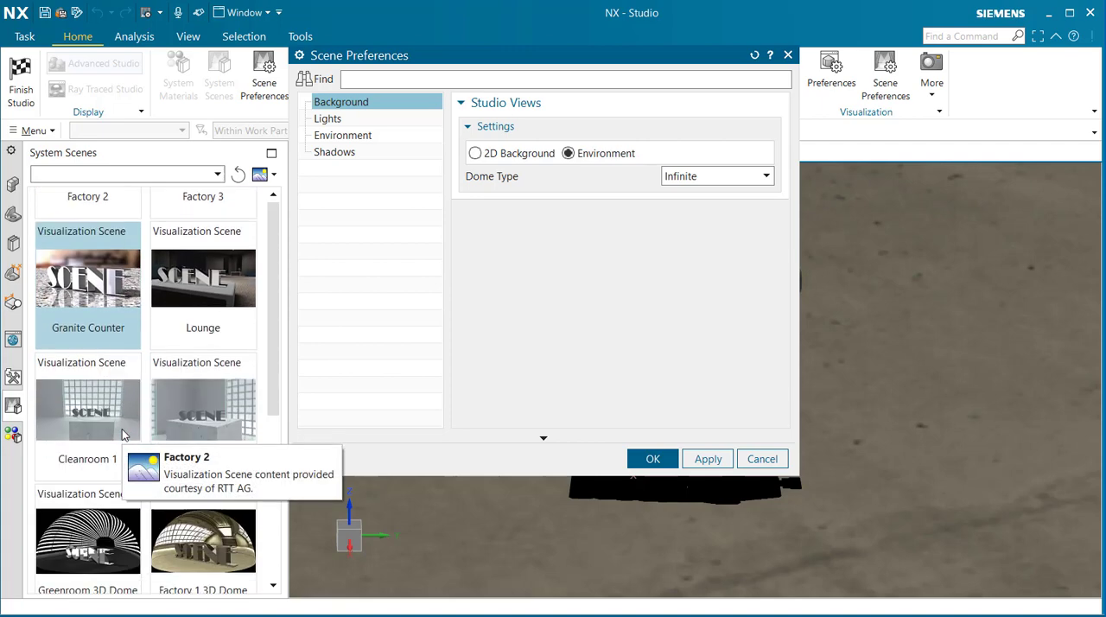
pyautogui.scroll(-3)
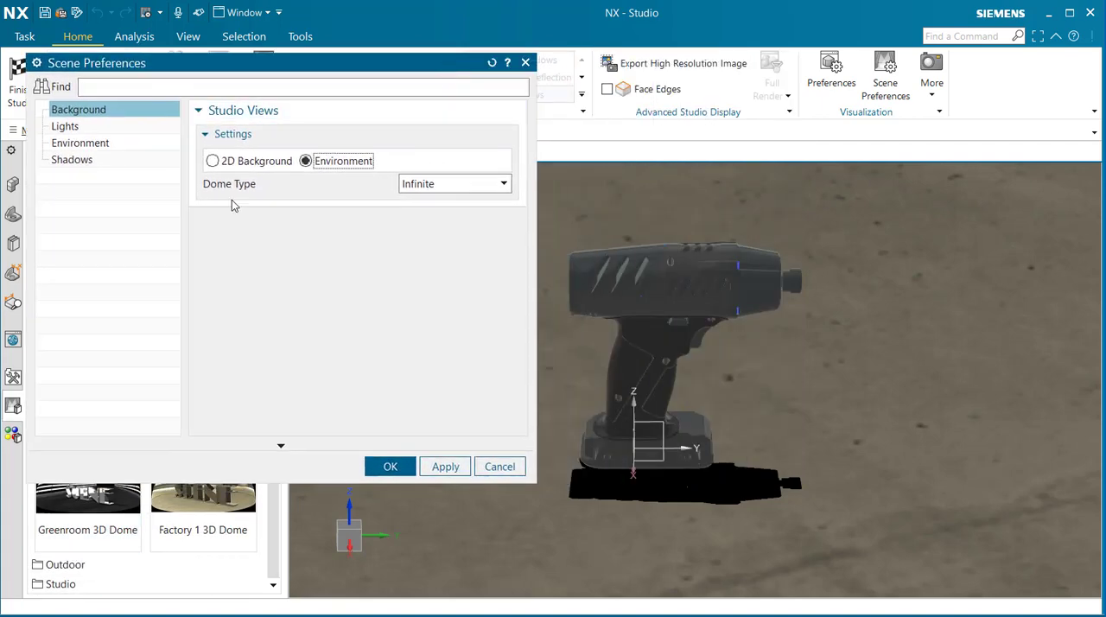
pyautogui.click(504, 183)
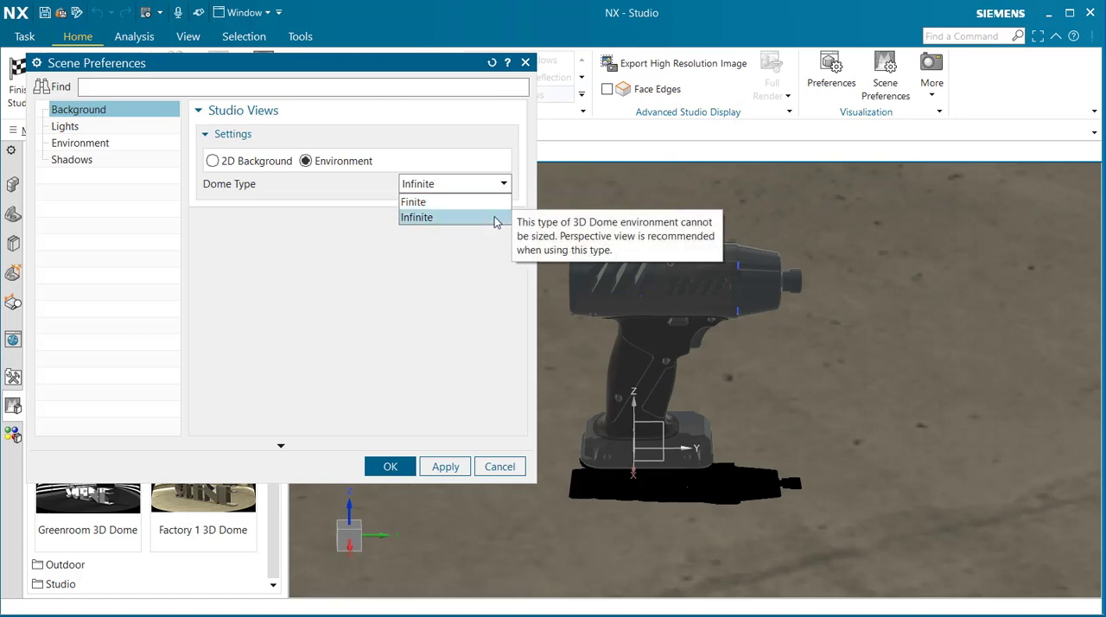
pyautogui.click(417, 216)
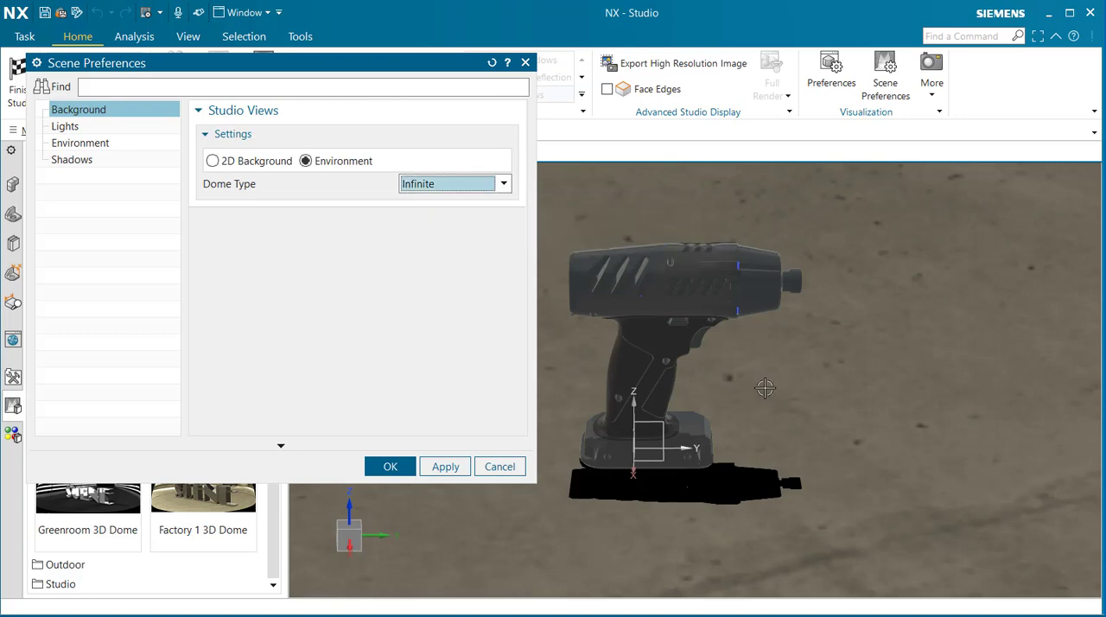
pyautogui.moveTo(779, 389)
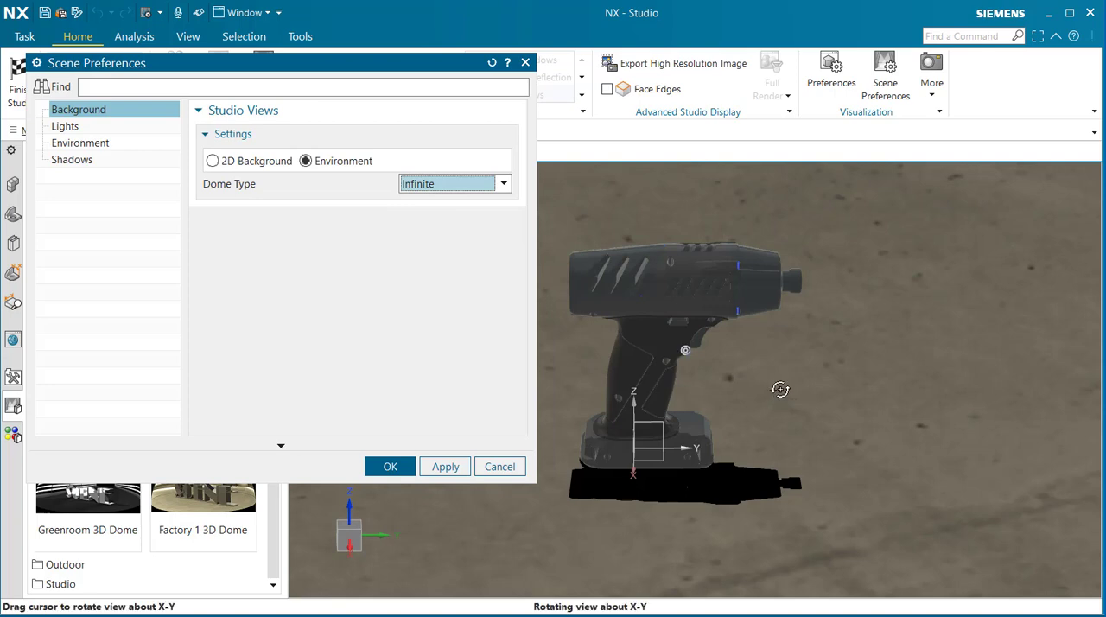
pyautogui.moveTo(781, 389); pyautogui.dragTo(763, 387)
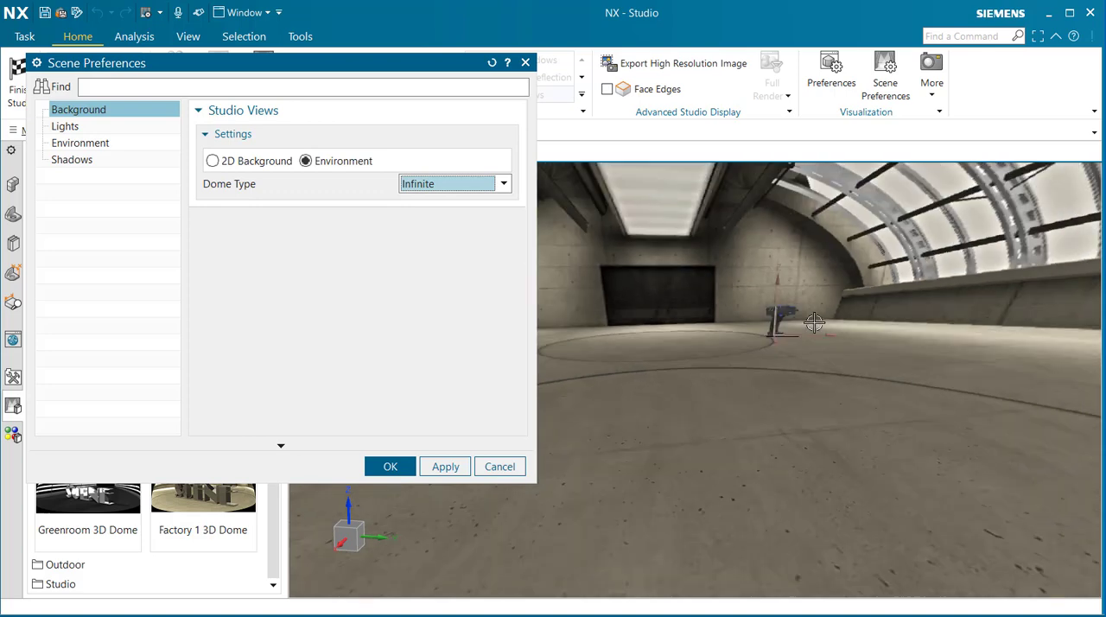
pyautogui.moveTo(812, 324); pyautogui.dragTo(838, 343)
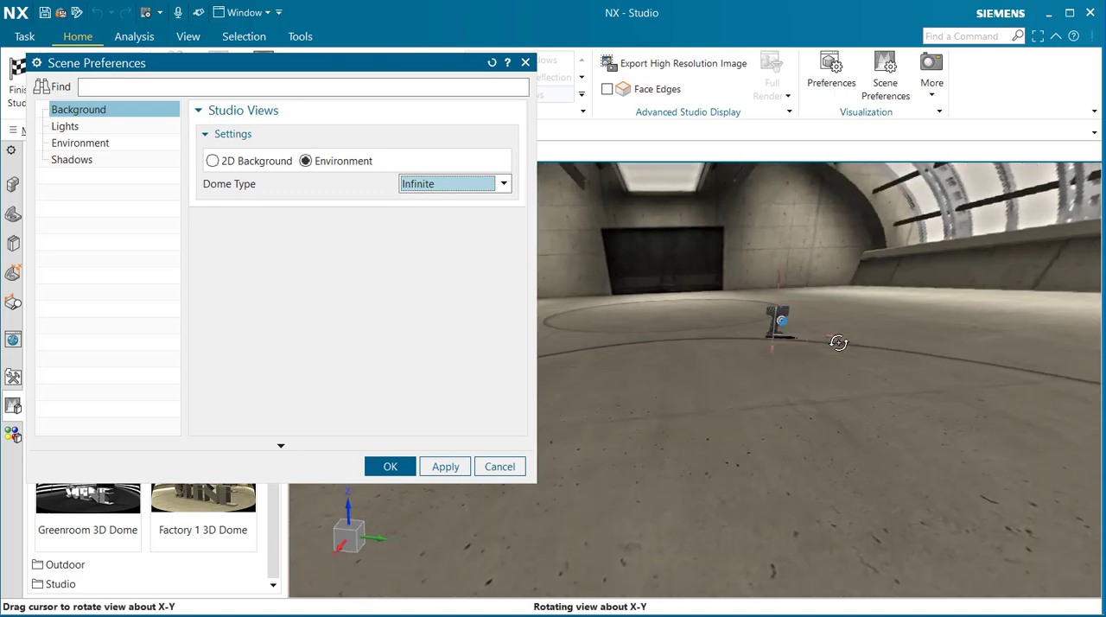
pyautogui.moveTo(838, 346); pyautogui.dragTo(838, 337)
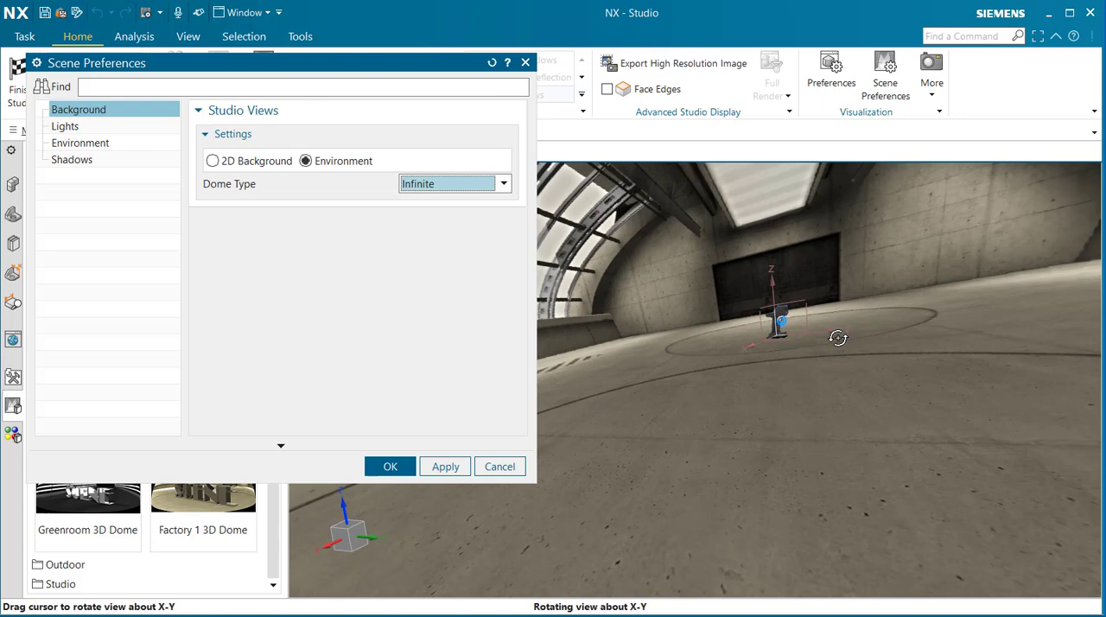
pyautogui.moveTo(838, 338); pyautogui.dragTo(861, 355)
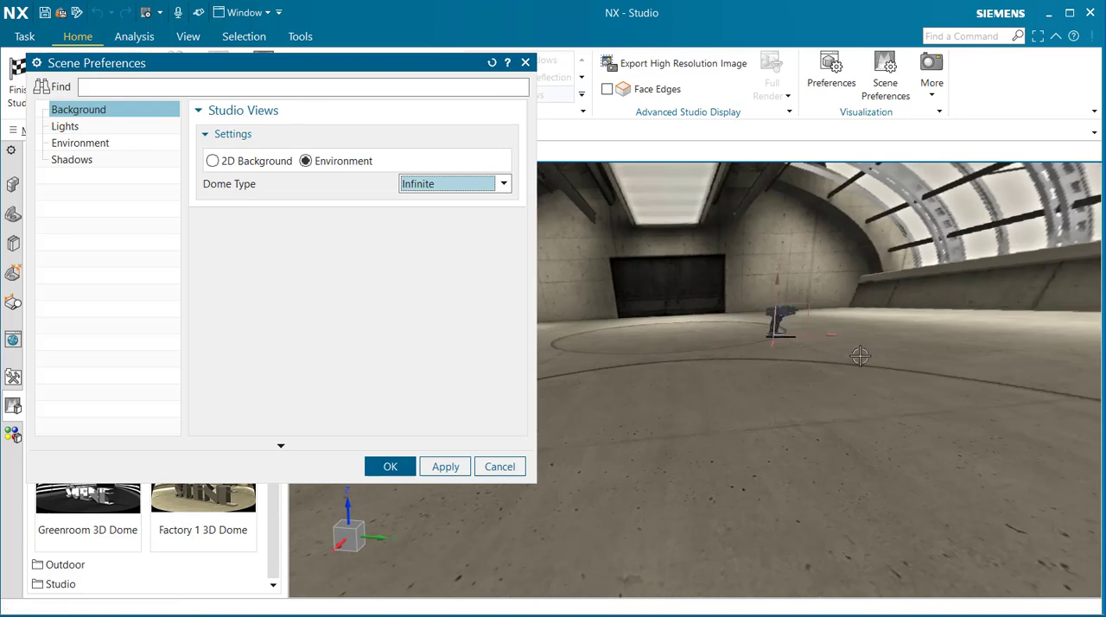
pyautogui.moveTo(377, 71)
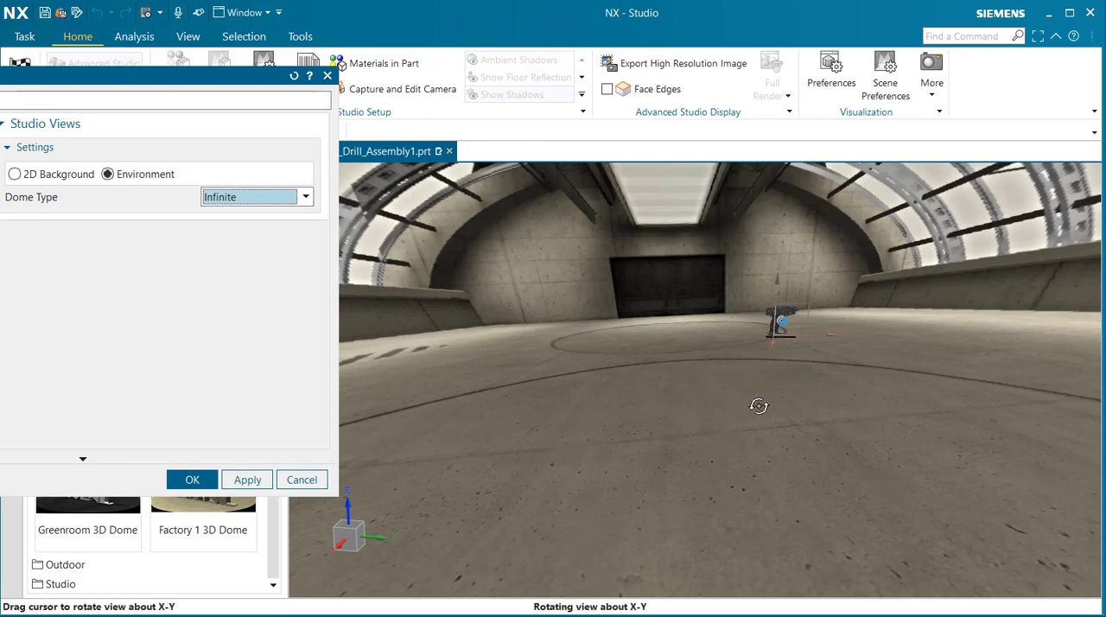
pyautogui.moveTo(757, 406); pyautogui.dragTo(745, 411)
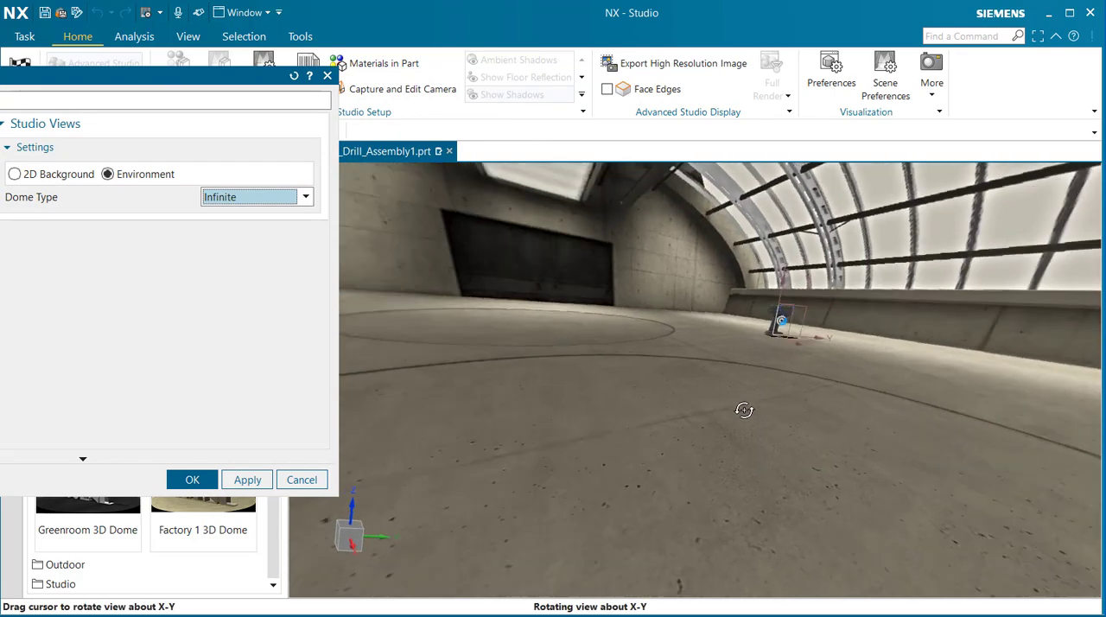
pyautogui.moveTo(743, 410); pyautogui.dragTo(567, 456)
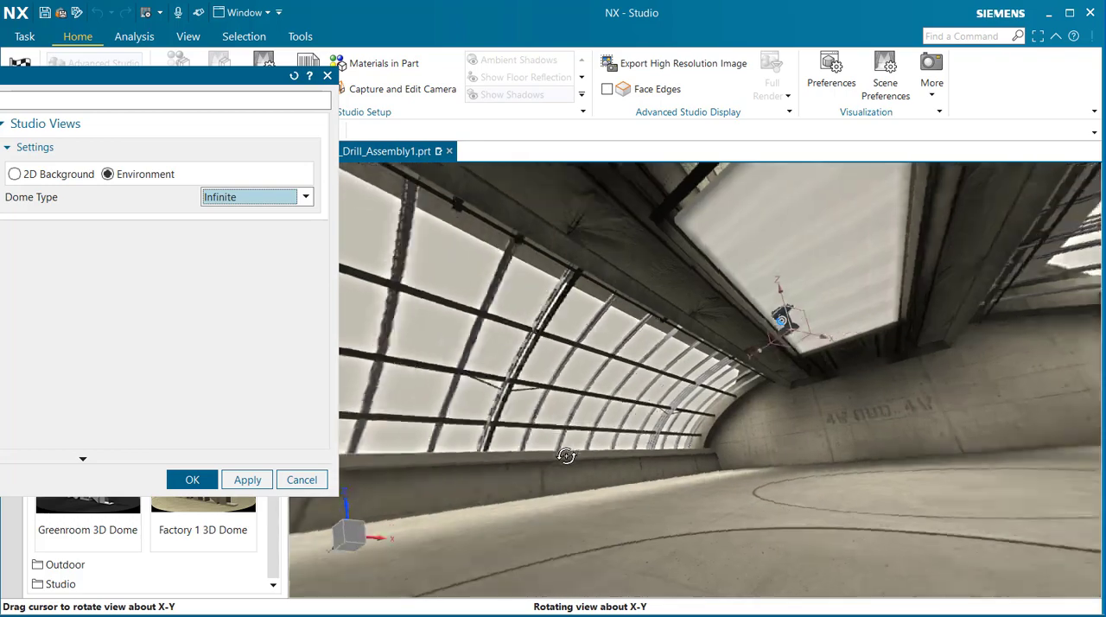
pyautogui.moveTo(567, 456); pyautogui.dragTo(598, 495)
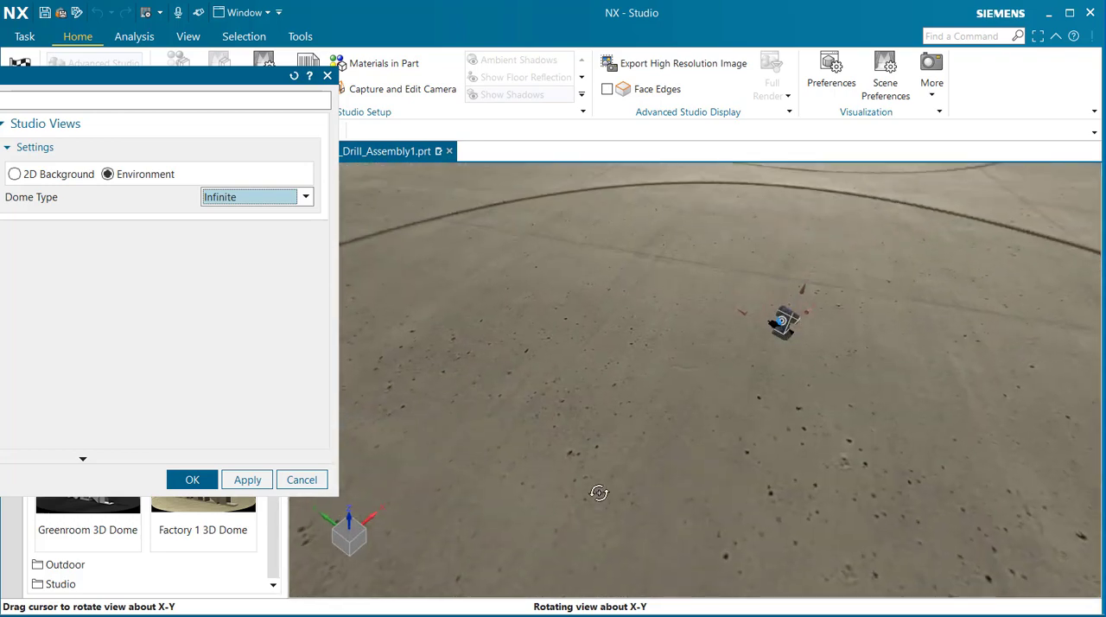
pyautogui.moveTo(598, 494); pyautogui.dragTo(588, 491)
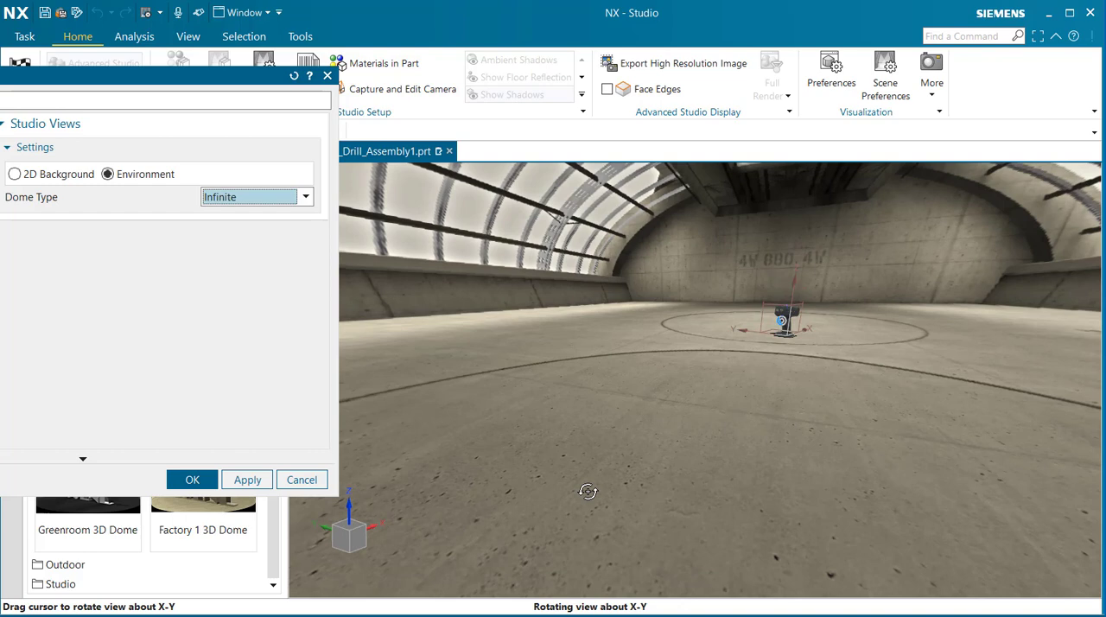
pyautogui.moveTo(587, 491); pyautogui.dragTo(899, 446)
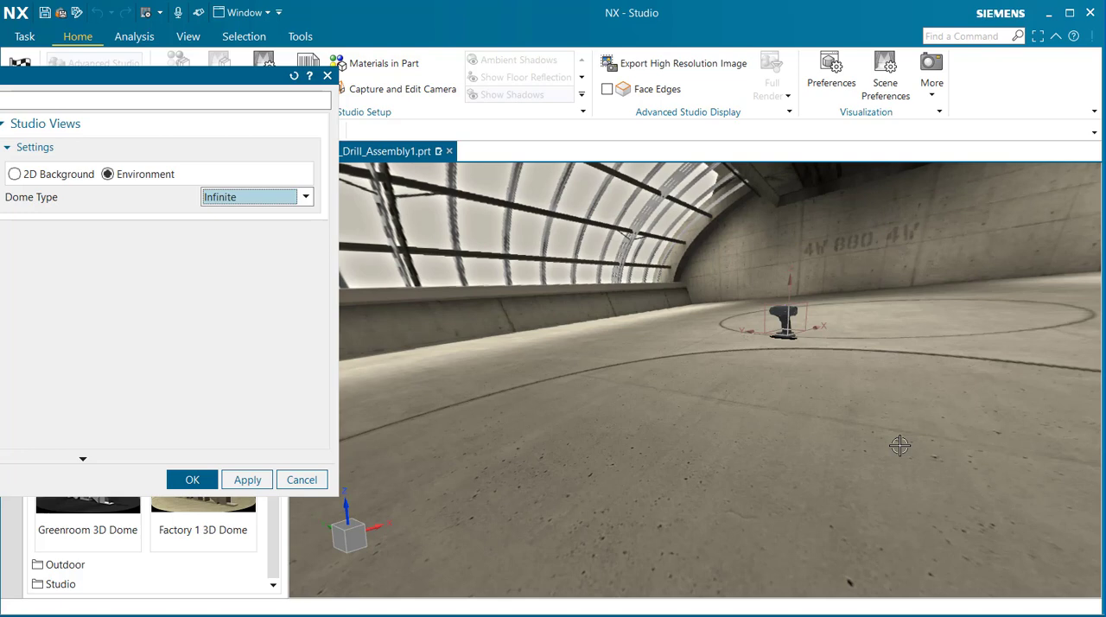
pyautogui.moveTo(923, 438)
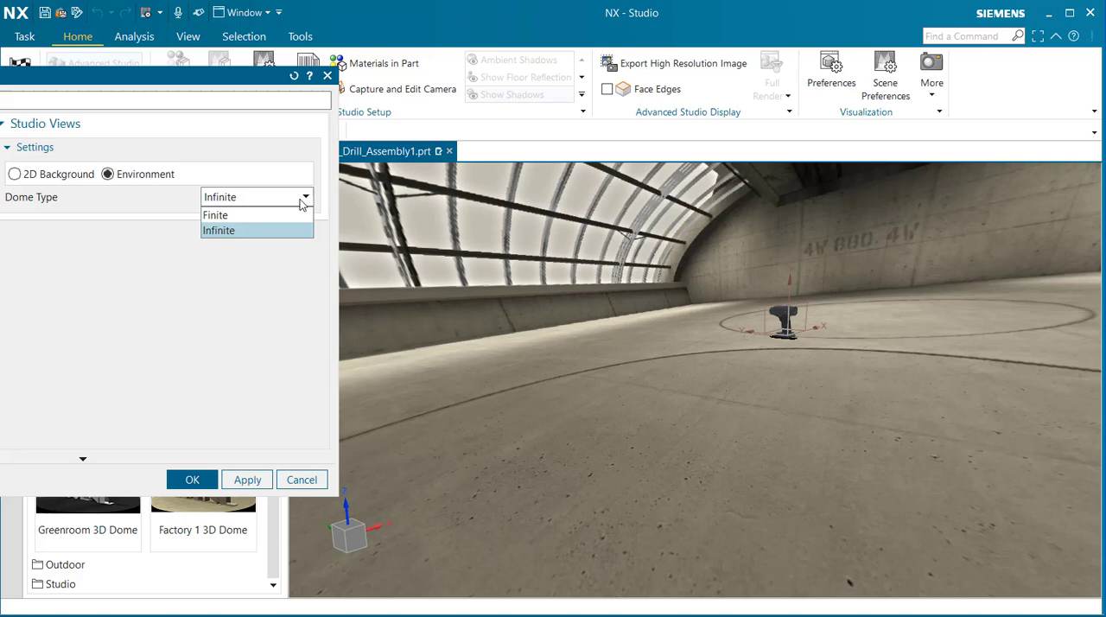
# Set the Dome Type to Finite and orbit to inspect the drill on the hangar floor
pyautogui.click(215, 214)
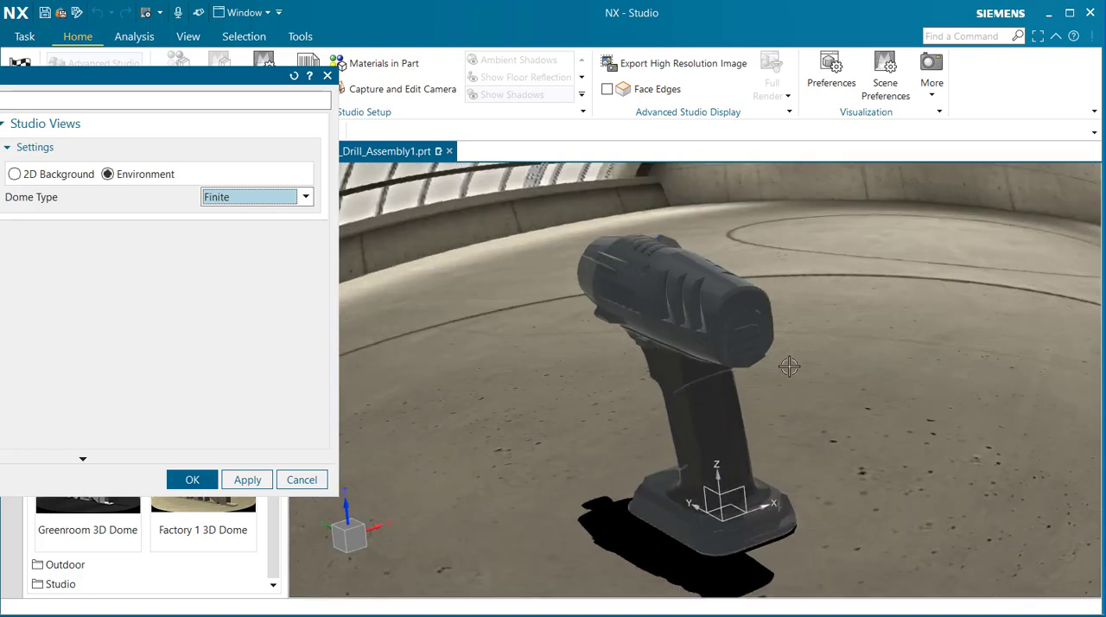
pyautogui.moveTo(788, 367); pyautogui.dragTo(816, 354)
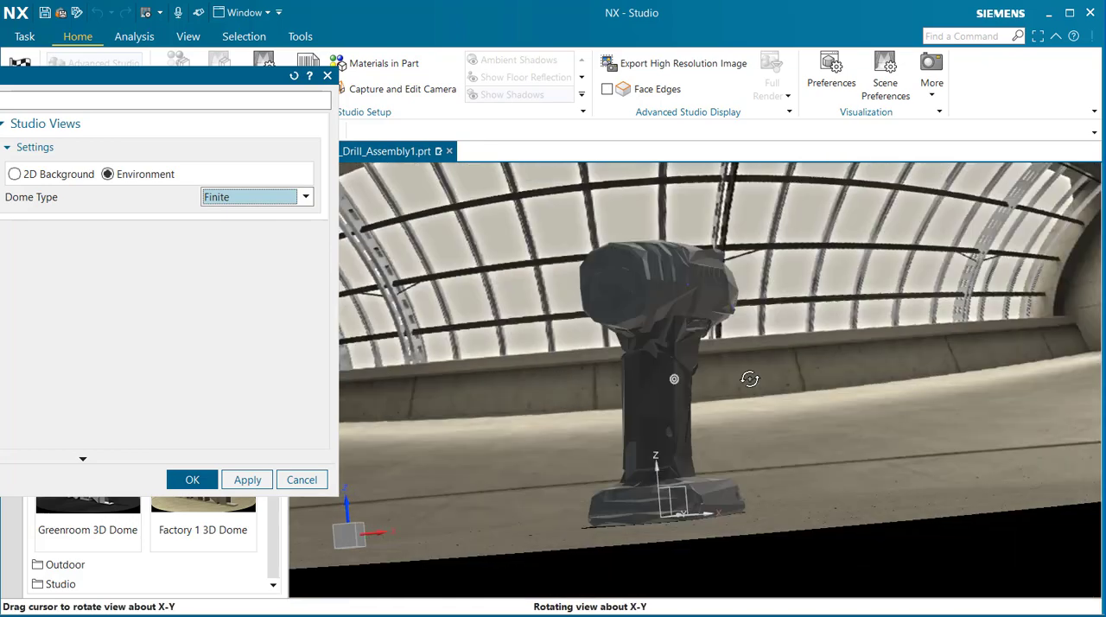
pyautogui.moveTo(750, 379); pyautogui.dragTo(839, 387)
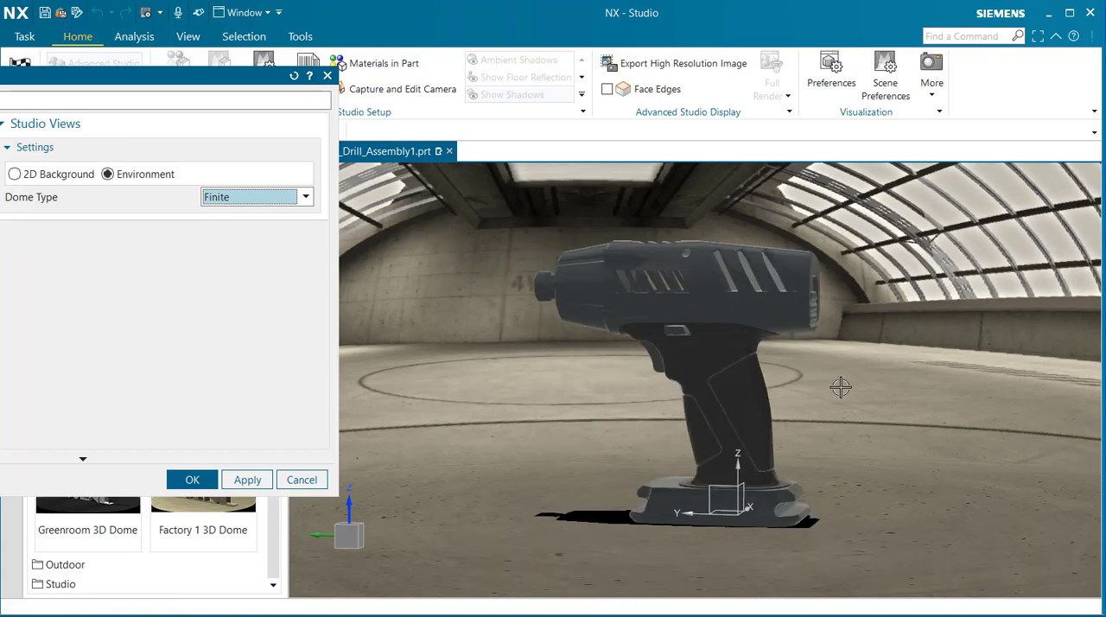
pyautogui.moveTo(840, 387); pyautogui.dragTo(833, 449)
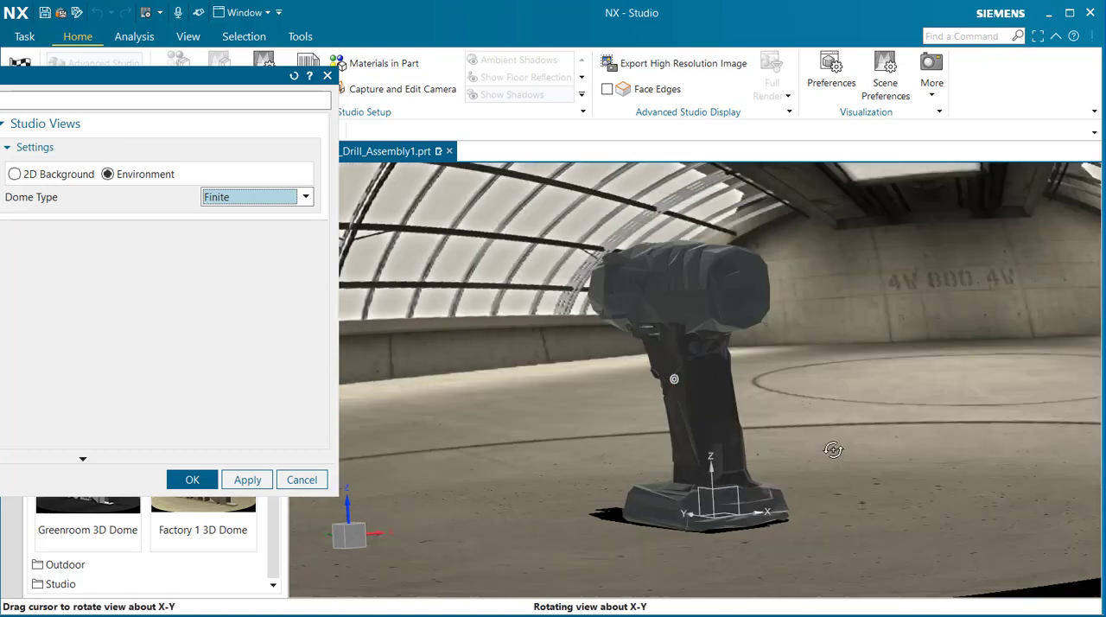
pyautogui.moveTo(833, 449); pyautogui.dragTo(726, 474)
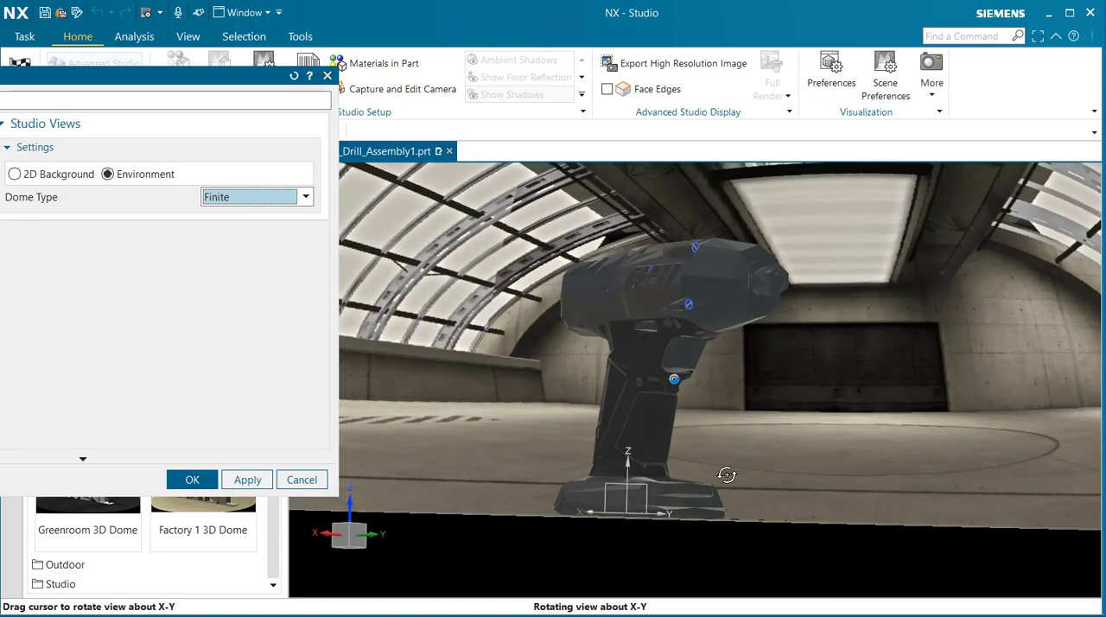
pyautogui.moveTo(727, 473); pyautogui.dragTo(674, 488)
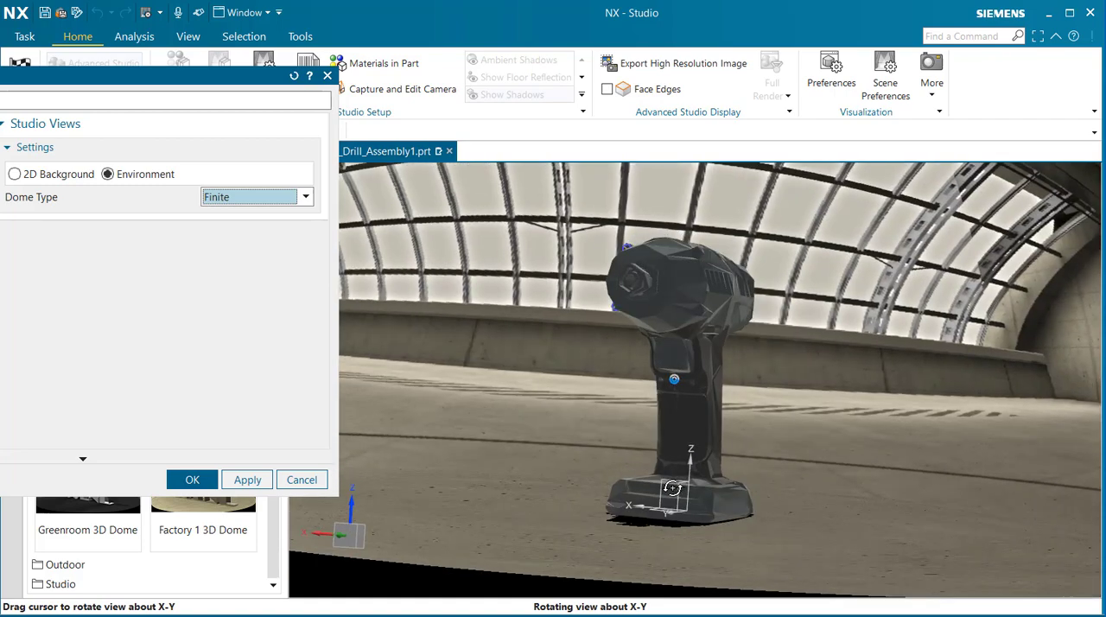
pyautogui.moveTo(672, 488); pyautogui.dragTo(466, 439)
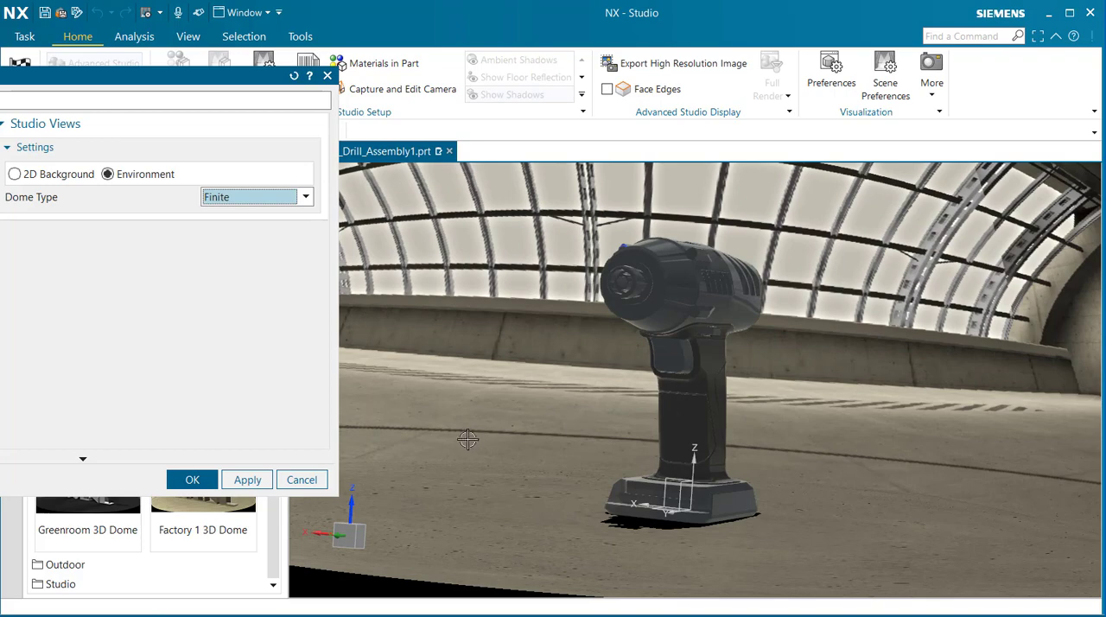
pyautogui.moveTo(473, 451)
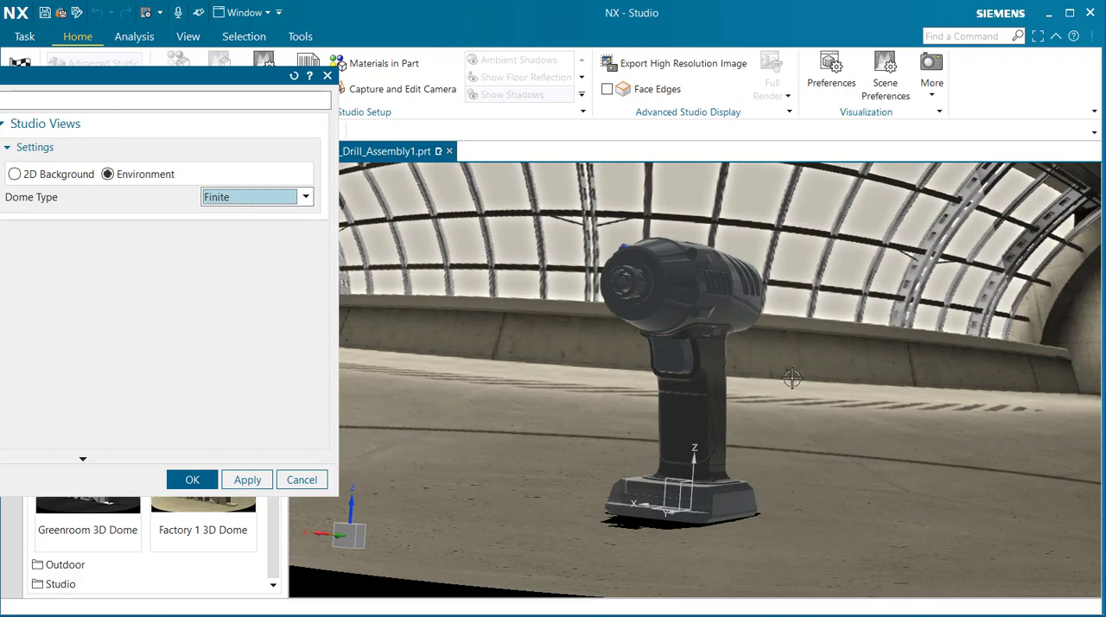
pyautogui.moveTo(792, 378); pyautogui.dragTo(685, 396)
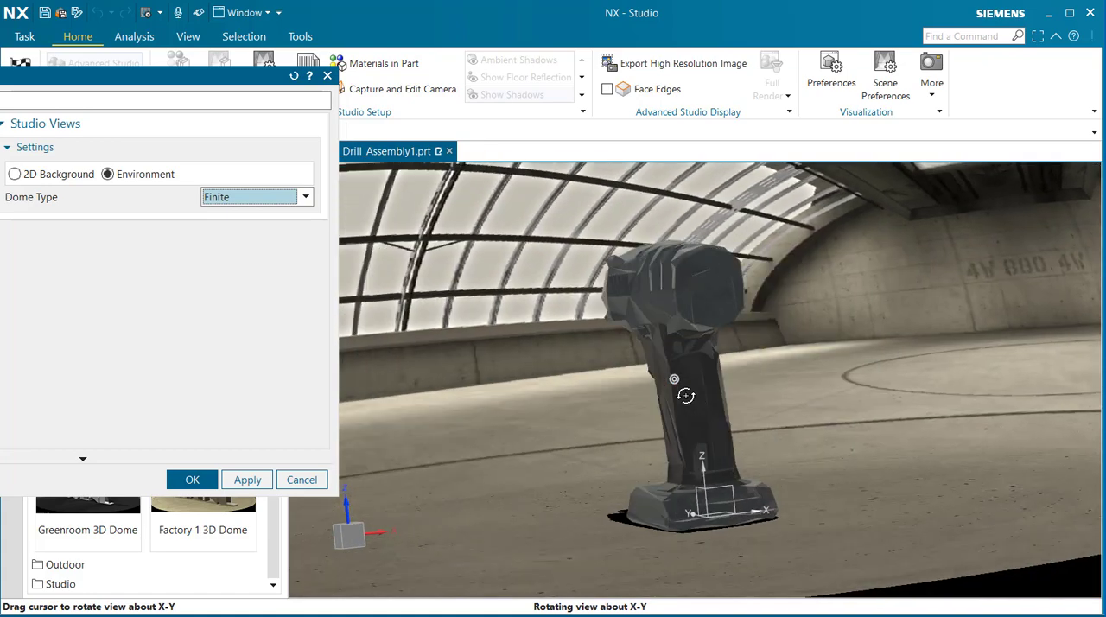
pyautogui.moveTo(684, 396); pyautogui.dragTo(754, 396)
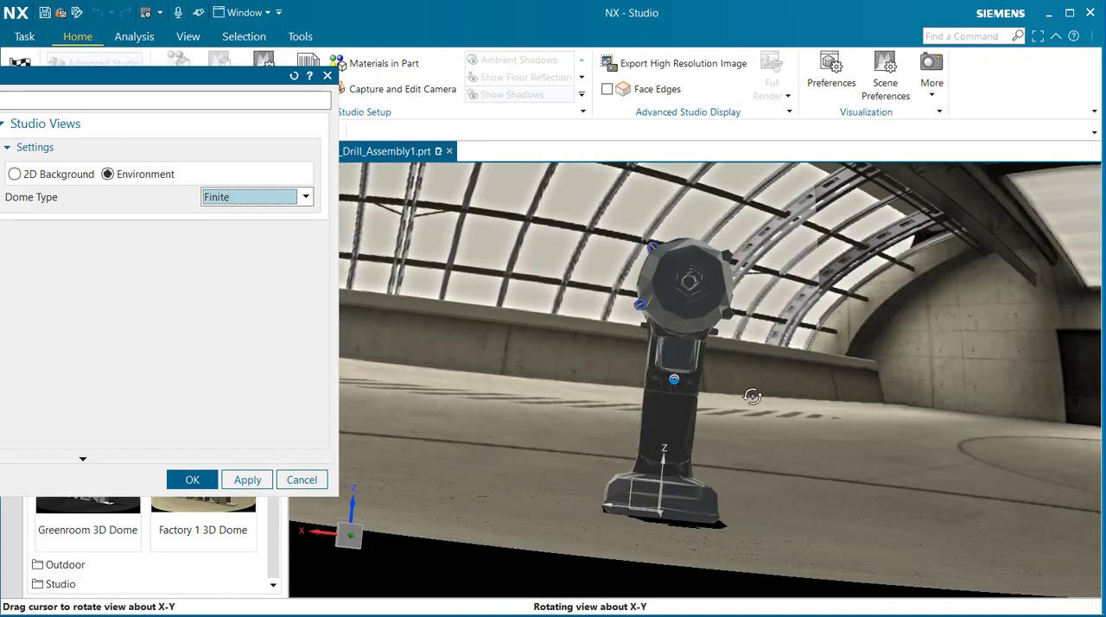
pyautogui.moveTo(752, 396); pyautogui.dragTo(726, 398)
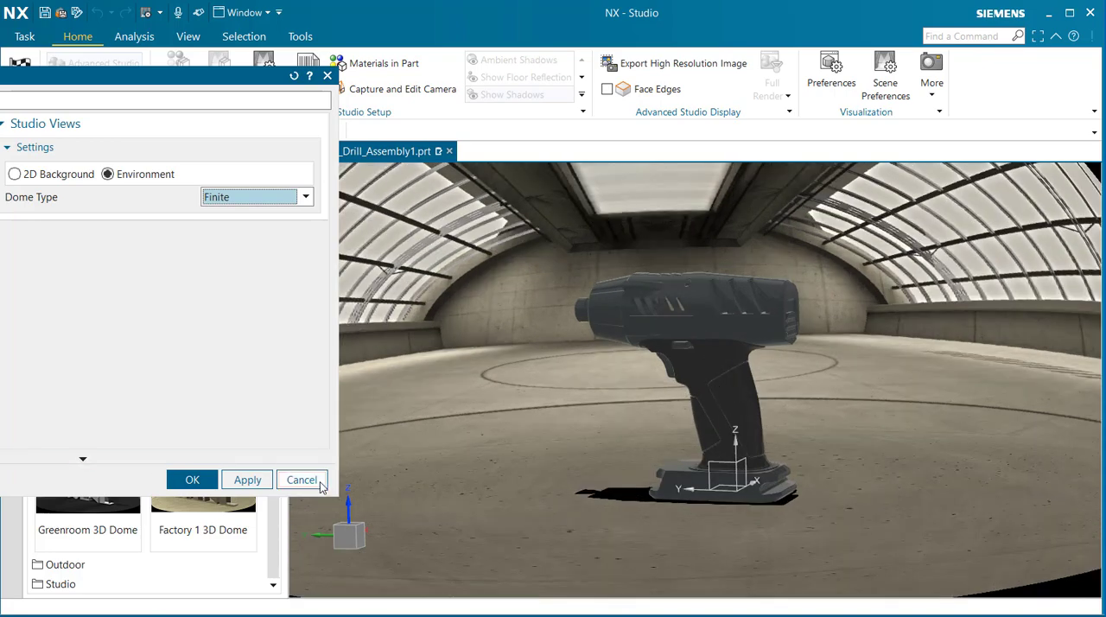
# Cancel Scene Preferences and apply the Cleanroom 2 scene to the assembly
pyautogui.click(301, 481)
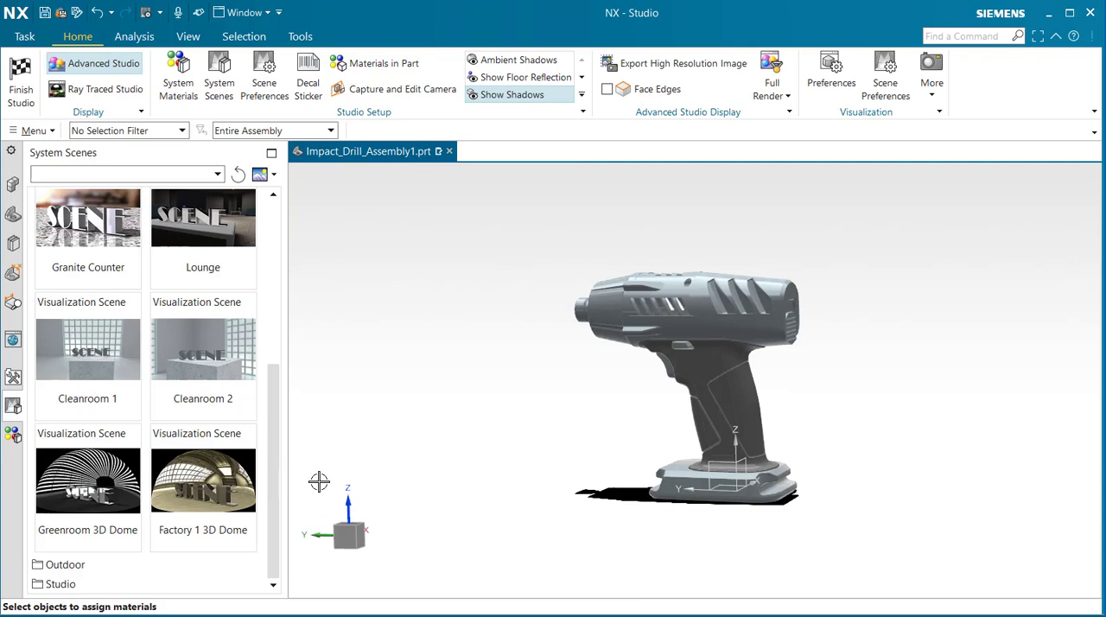
pyautogui.moveTo(194, 384)
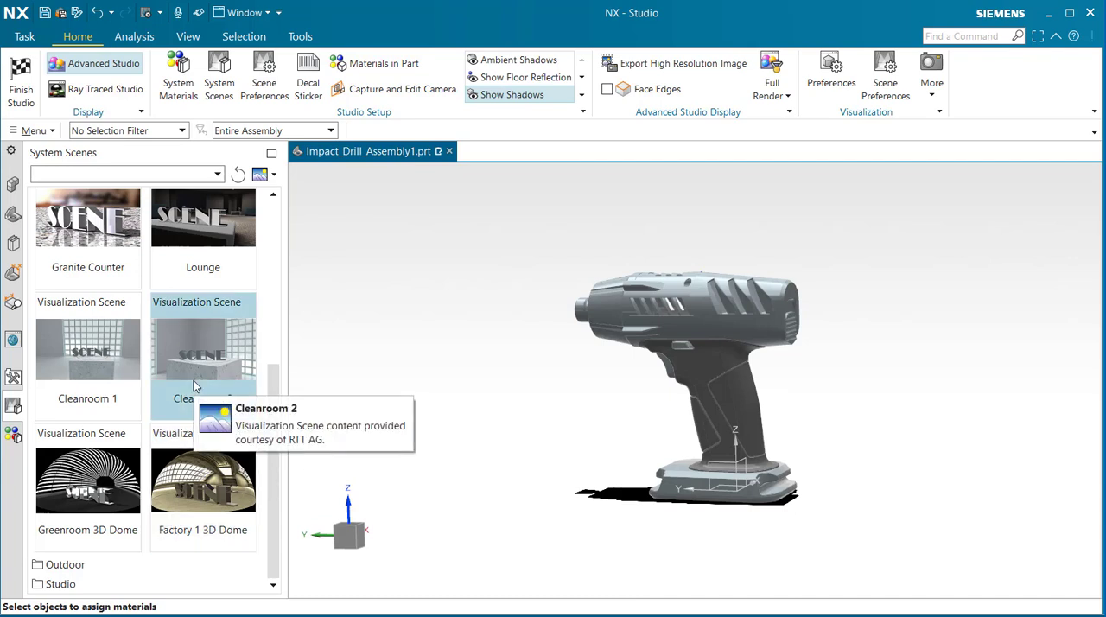
pyautogui.doubleClick(204, 349)
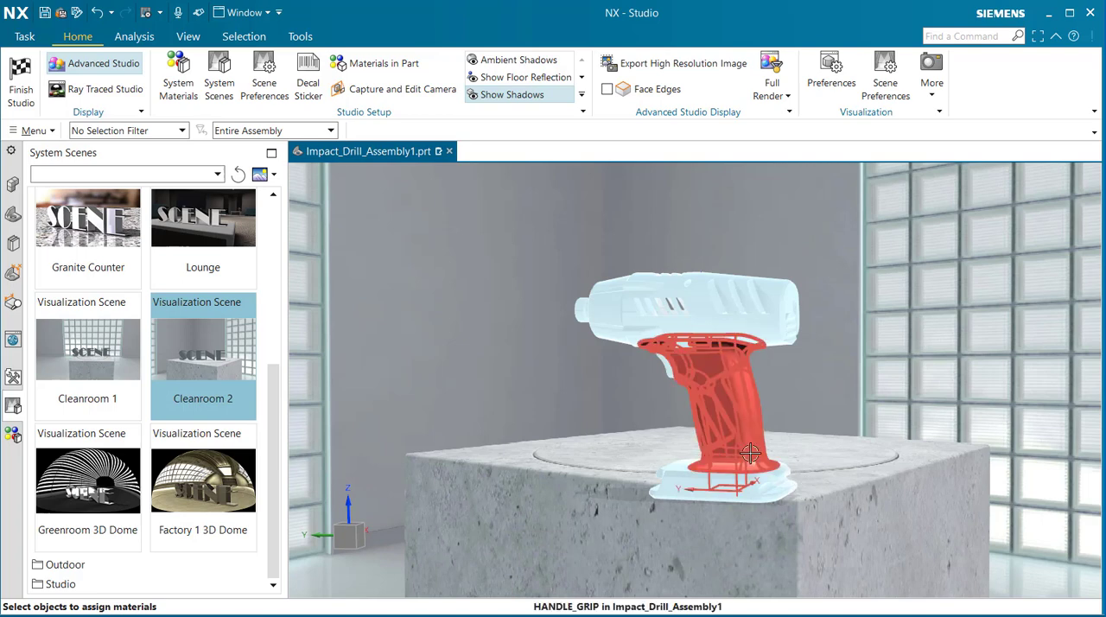
# Rotate the view until the drill stands upright in side profile on the pedestal
pyautogui.moveTo(746, 453); pyautogui.dragTo(619, 453)
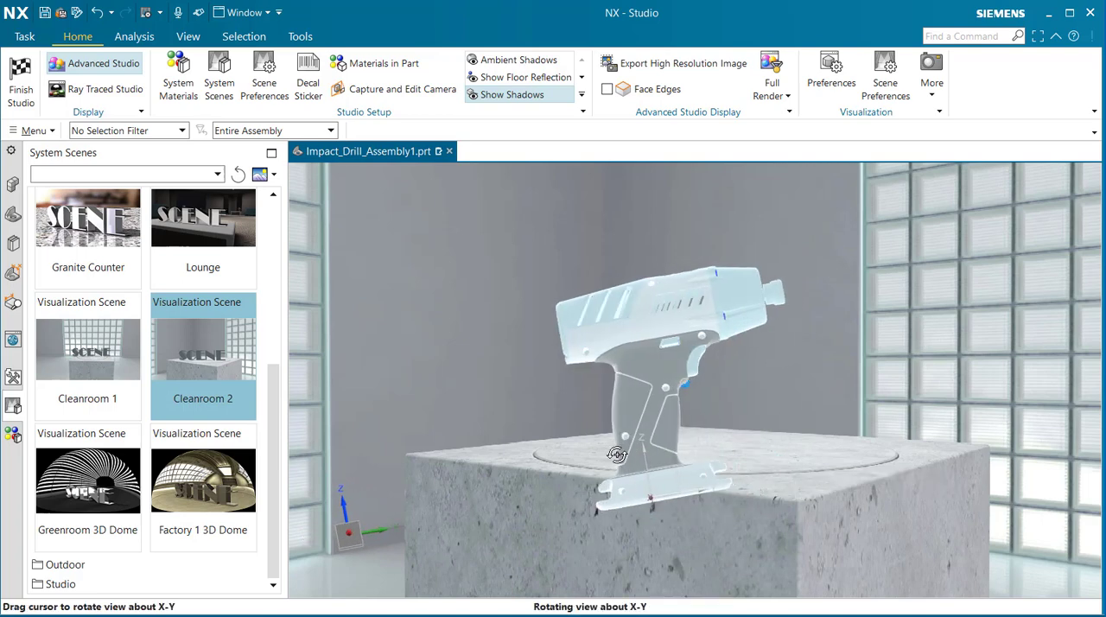
pyautogui.moveTo(619, 452); pyautogui.dragTo(745, 456)
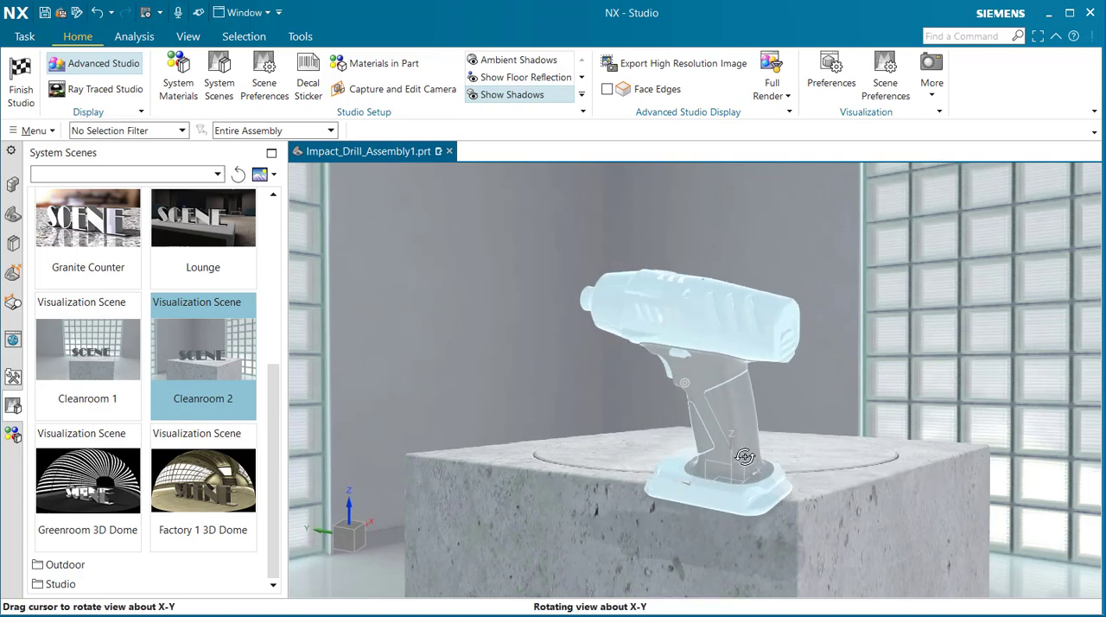
pyautogui.moveTo(744, 456); pyautogui.dragTo(794, 424)
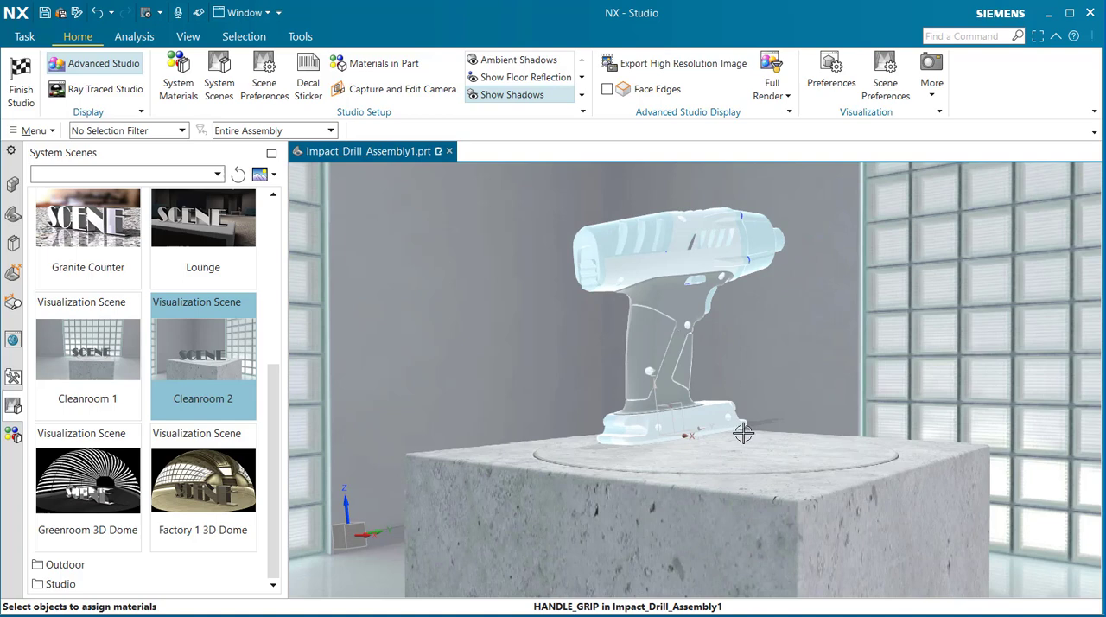
pyautogui.moveTo(743, 432); pyautogui.dragTo(715, 410)
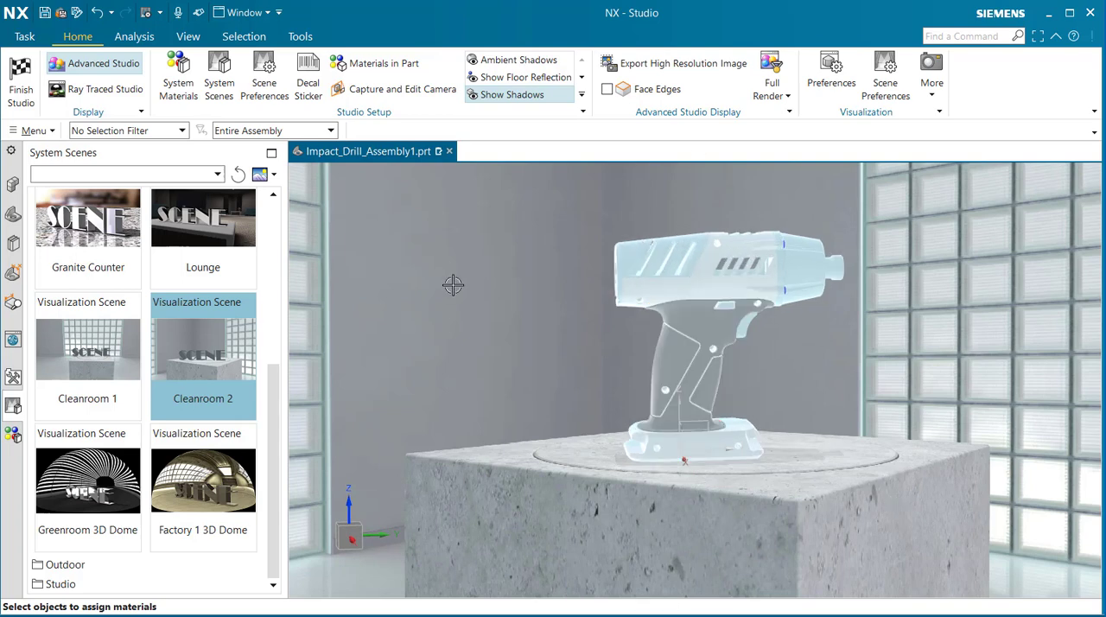
pyautogui.moveTo(101, 88)
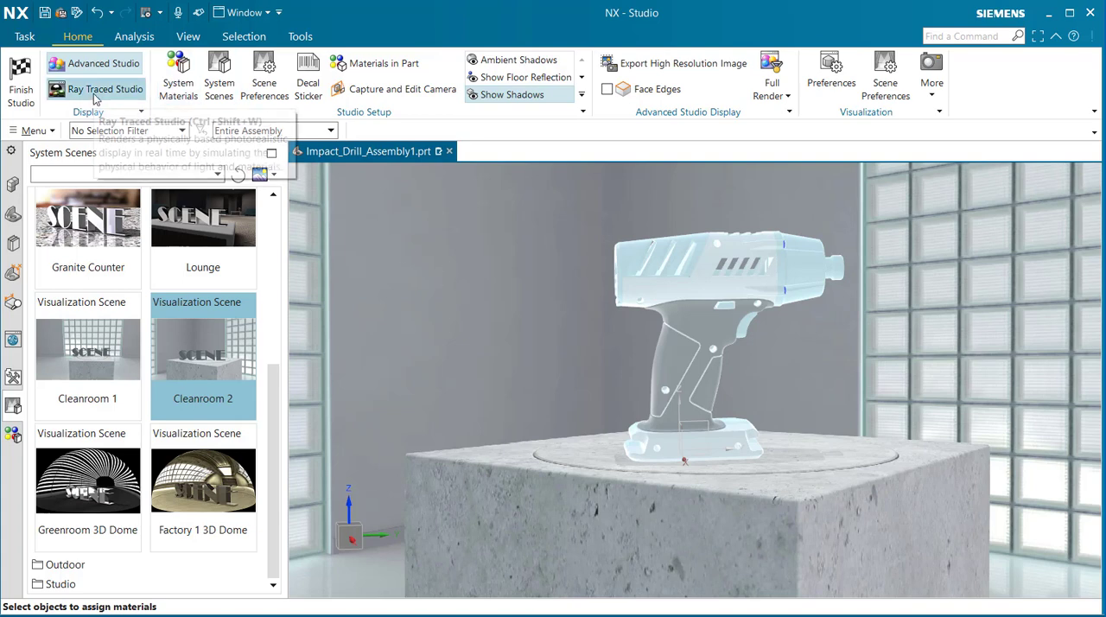
pyautogui.moveTo(100, 88)
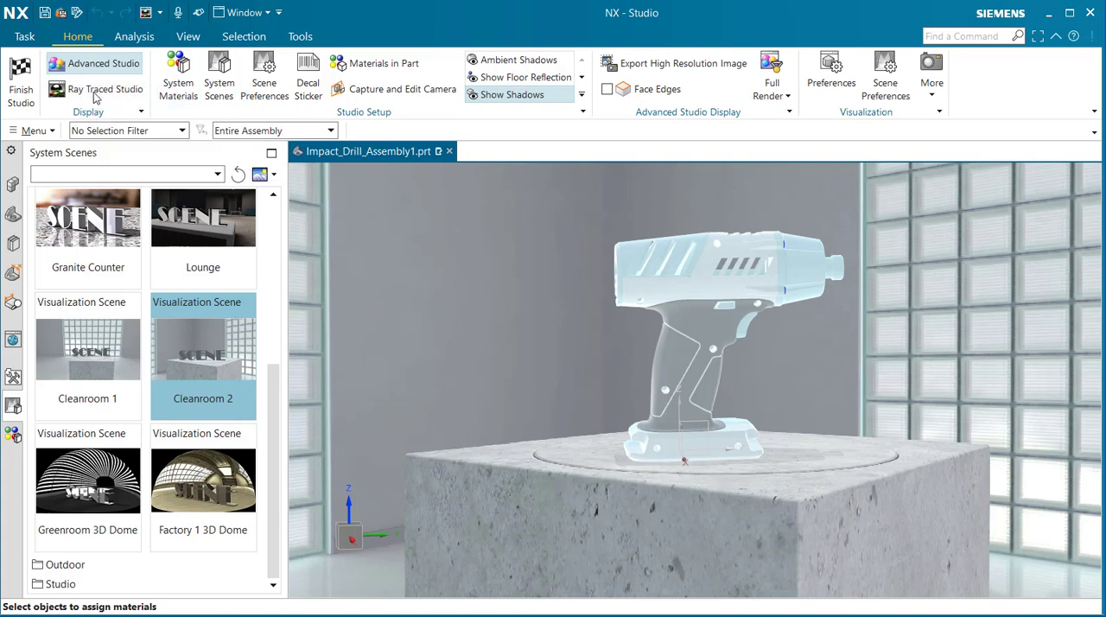
# Launch Ray Traced Studio and choose the high-quality static render mode
pyautogui.click(109, 88)
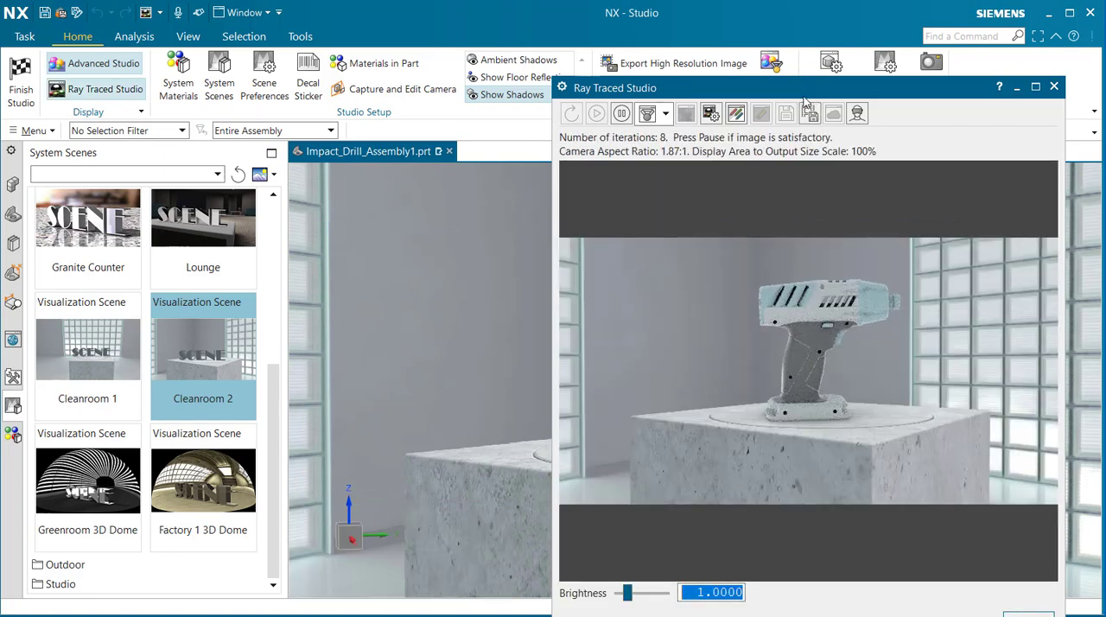
pyautogui.moveTo(860, 235)
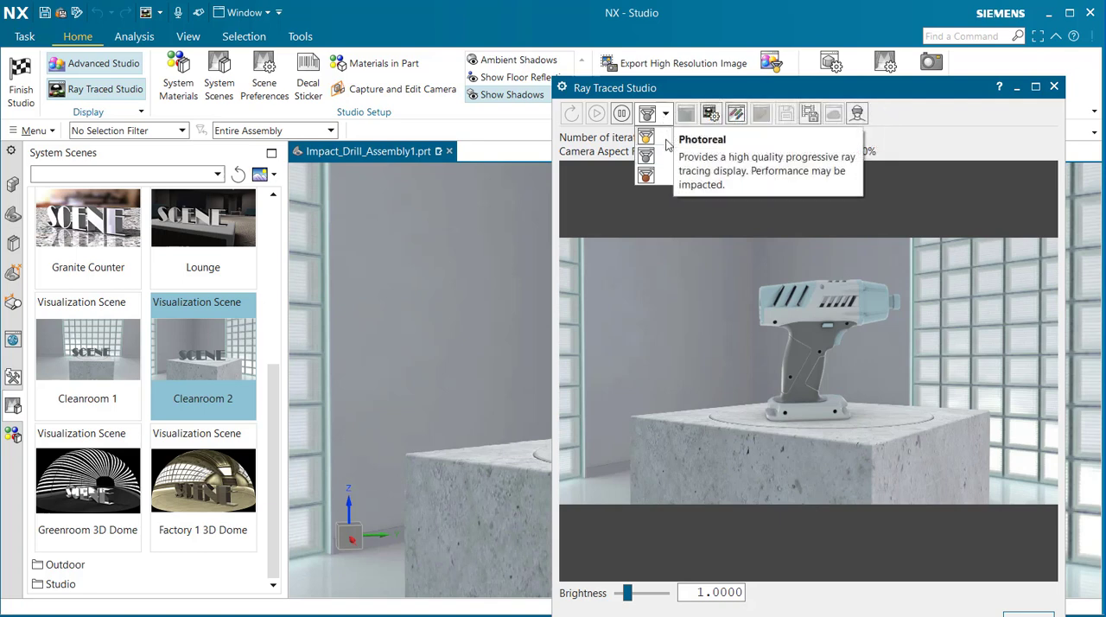
pyautogui.moveTo(647, 157)
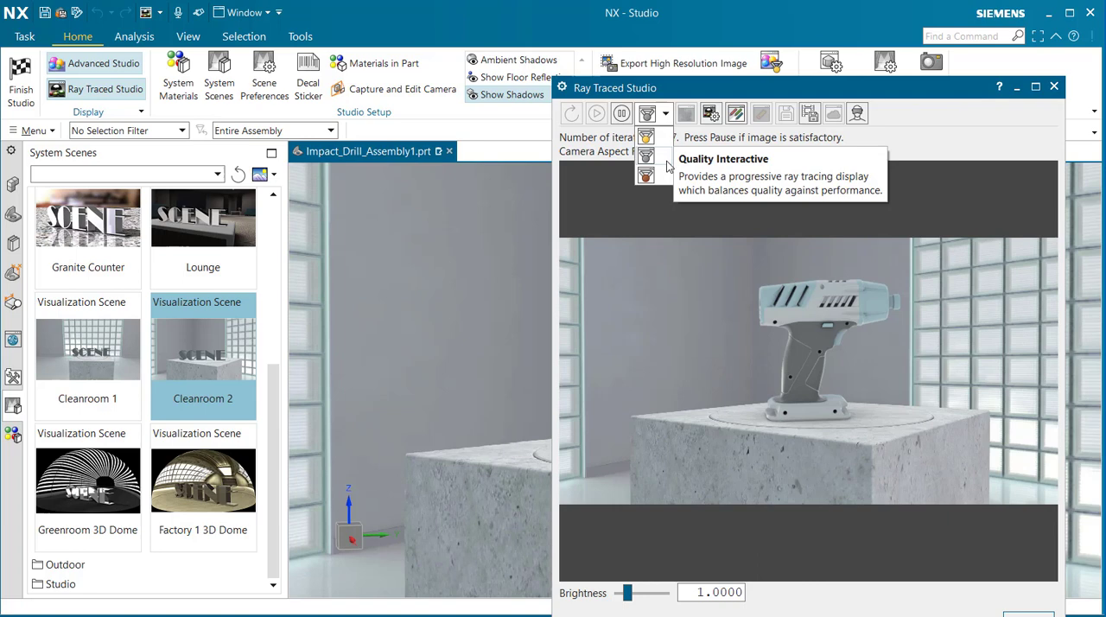
pyautogui.moveTo(647, 176)
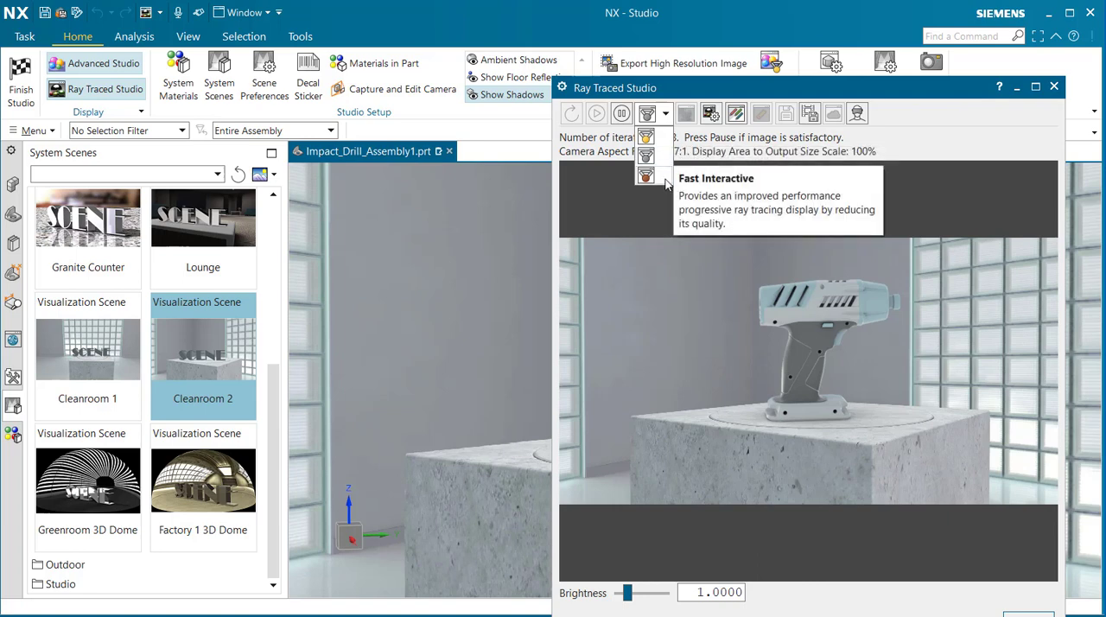
pyautogui.moveTo(664, 176)
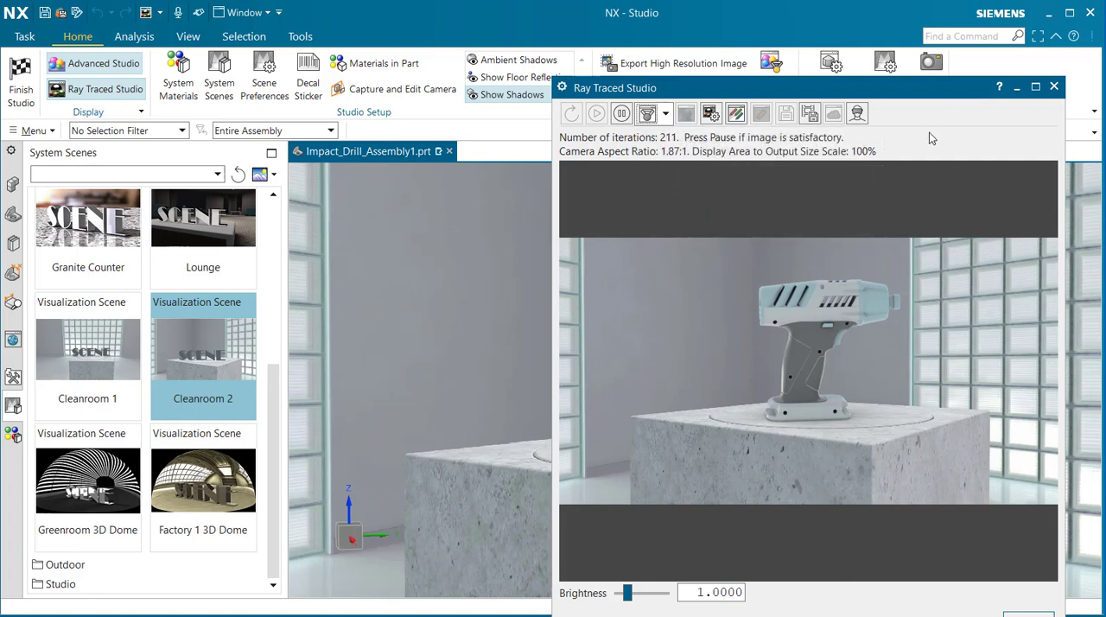
pyautogui.moveTo(736, 114)
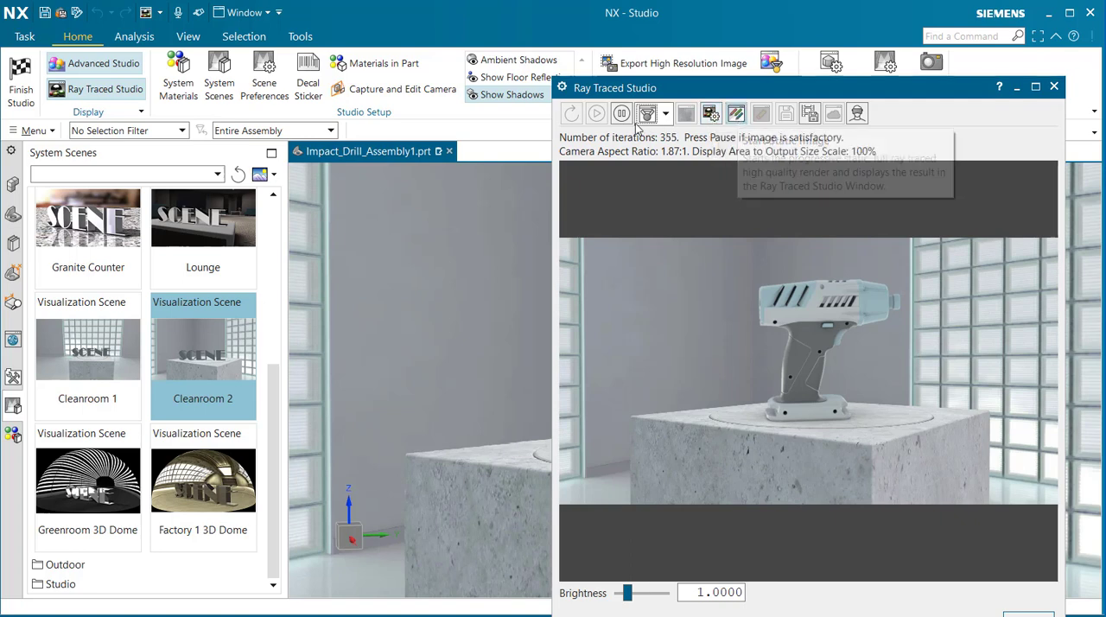
pyautogui.click(596, 114)
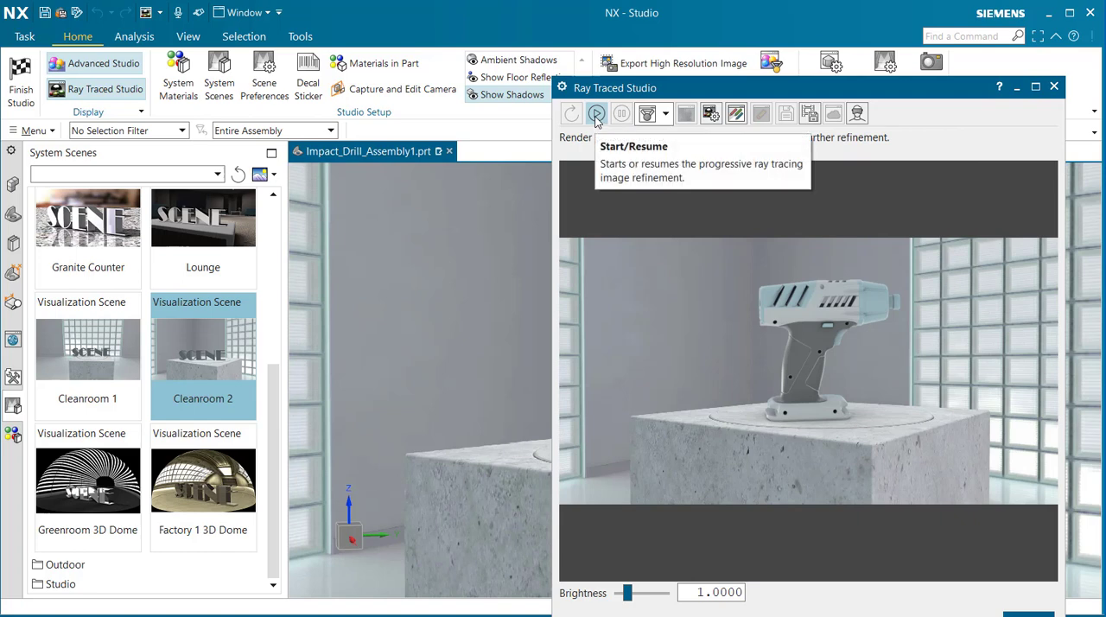
# Start refining the static ray-traced render of the drill
pyautogui.click(594, 114)
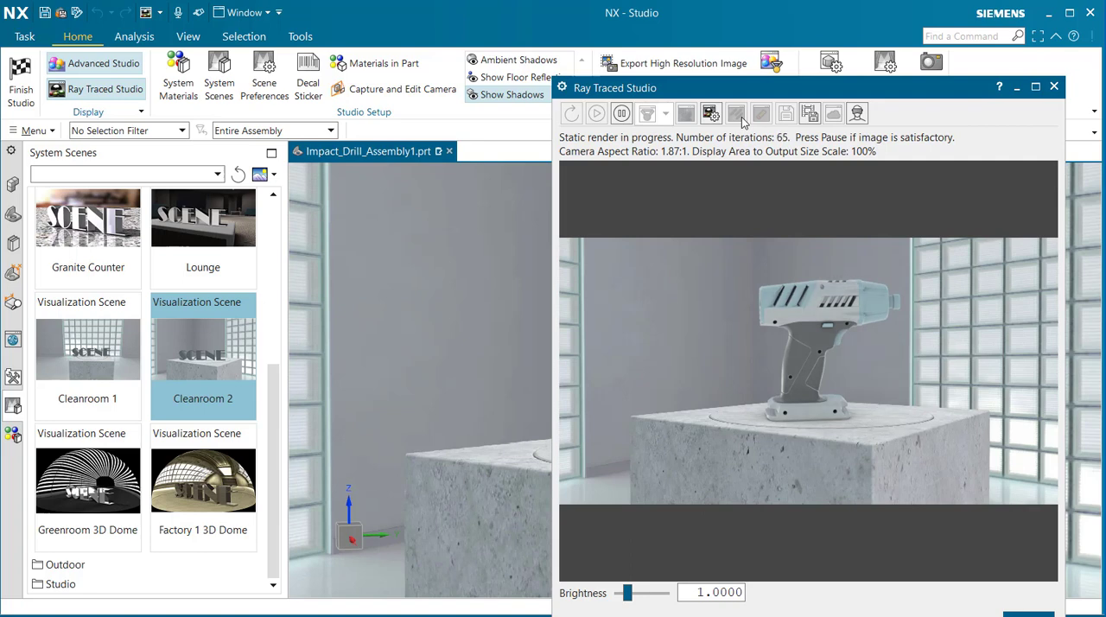
pyautogui.moveTo(785, 114)
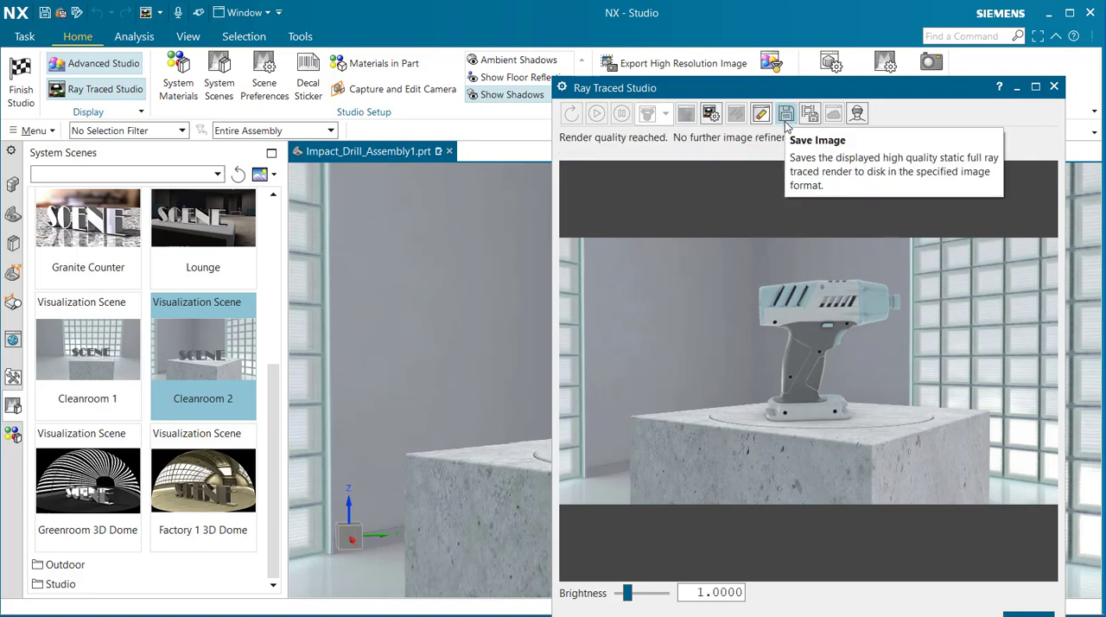
pyautogui.moveTo(760, 114)
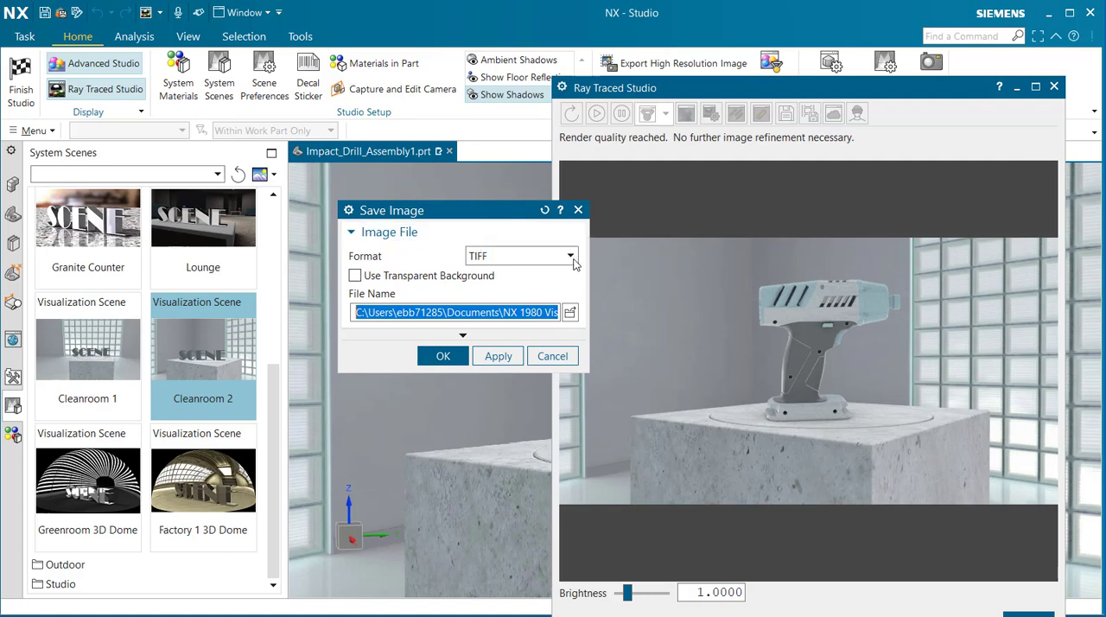
# Keep TIFF as the Save Image format and dismiss the image-saving settings
pyautogui.click(570, 255)
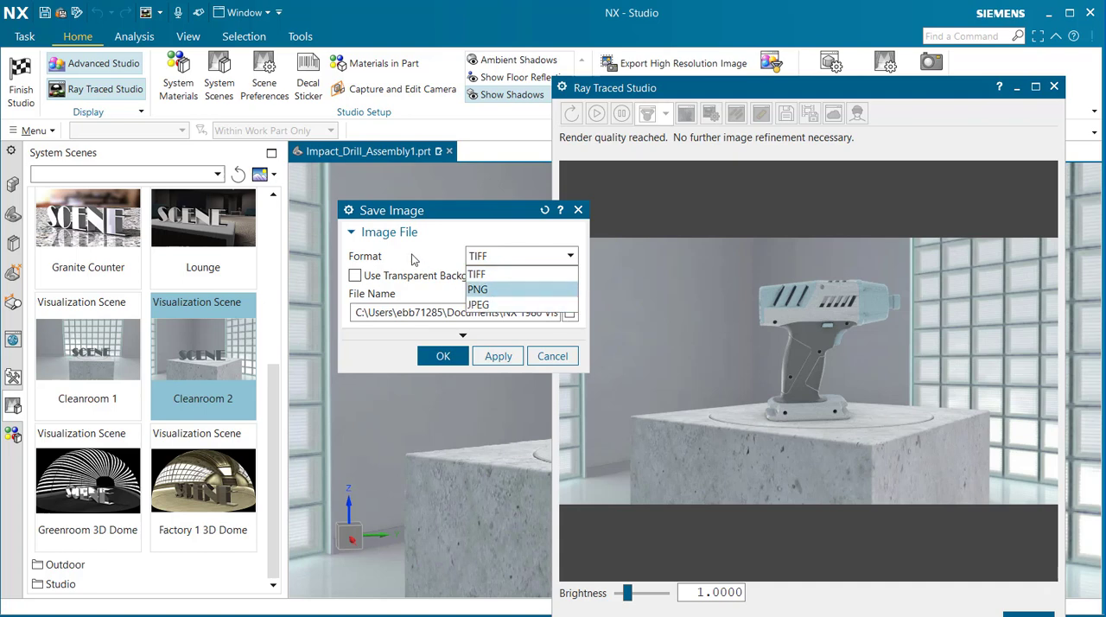
pyautogui.click(477, 273)
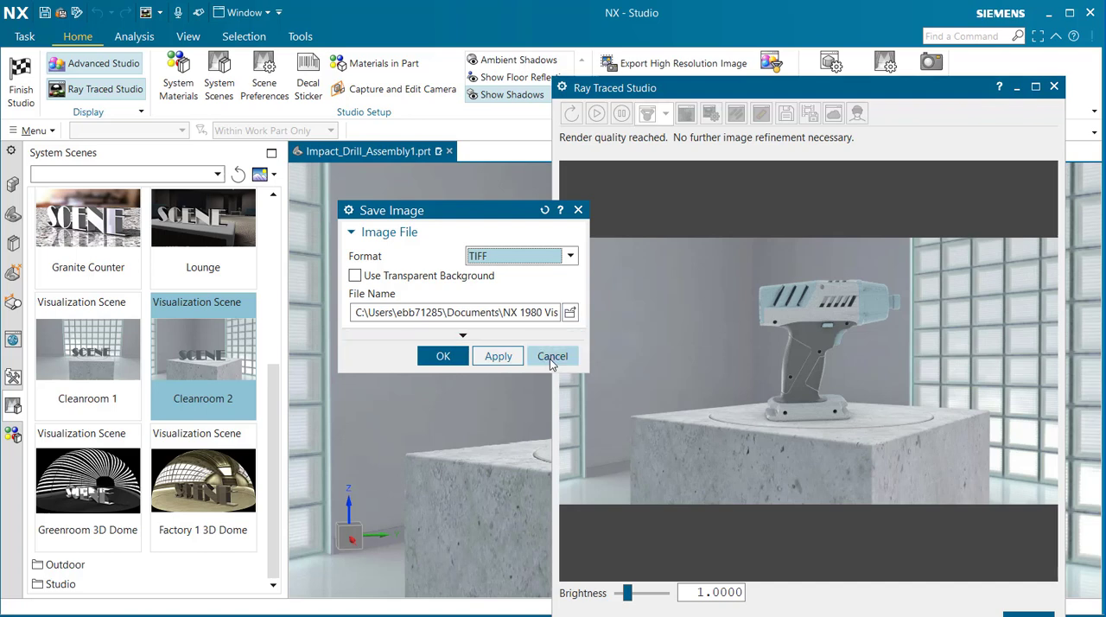
pyautogui.click(551, 354)
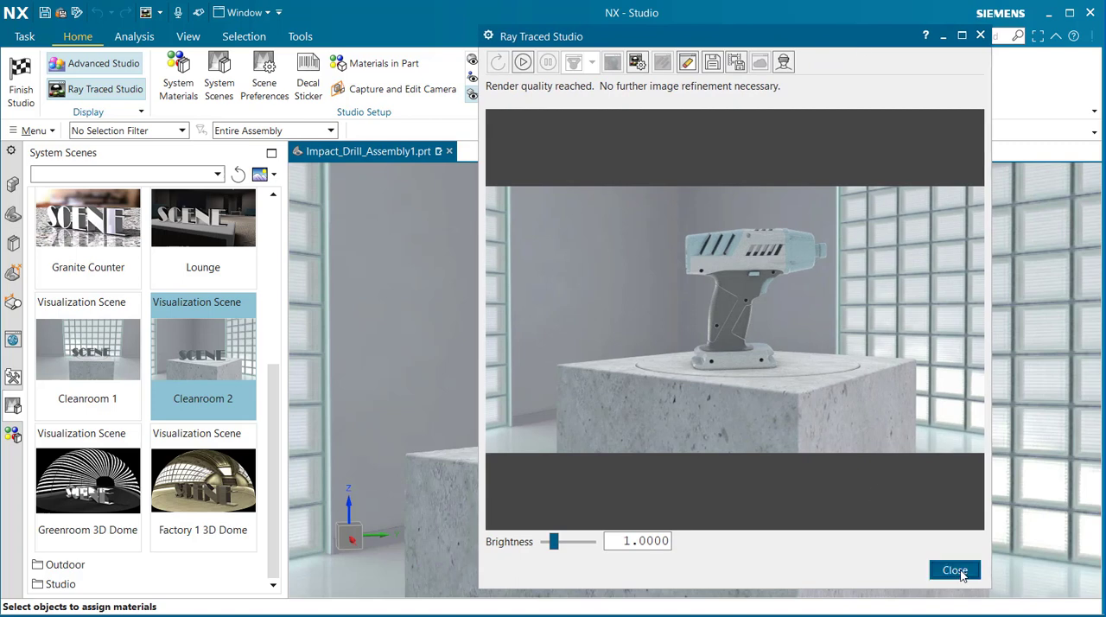
# Close the Ray Traced Studio window
pyautogui.click(953, 571)
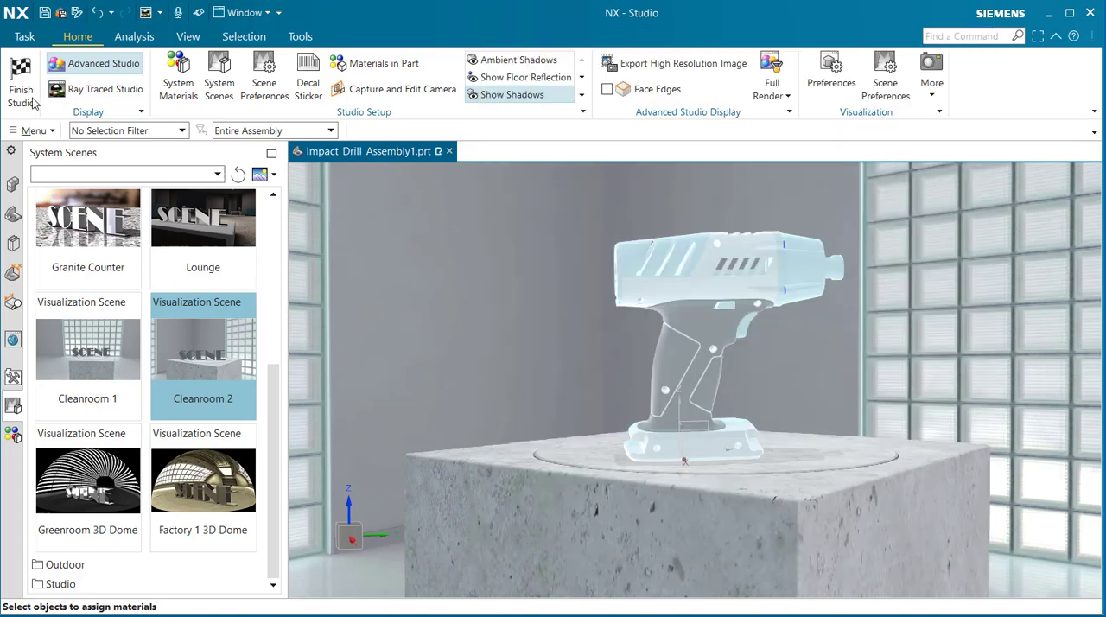
pyautogui.moveTo(17, 83)
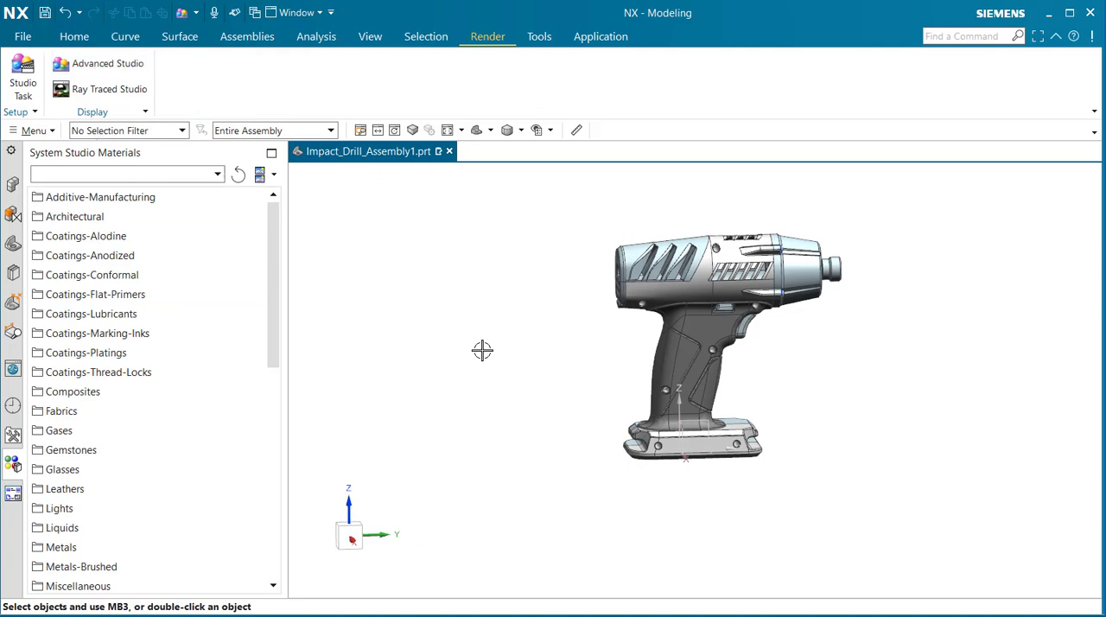
pyautogui.moveTo(532, 378)
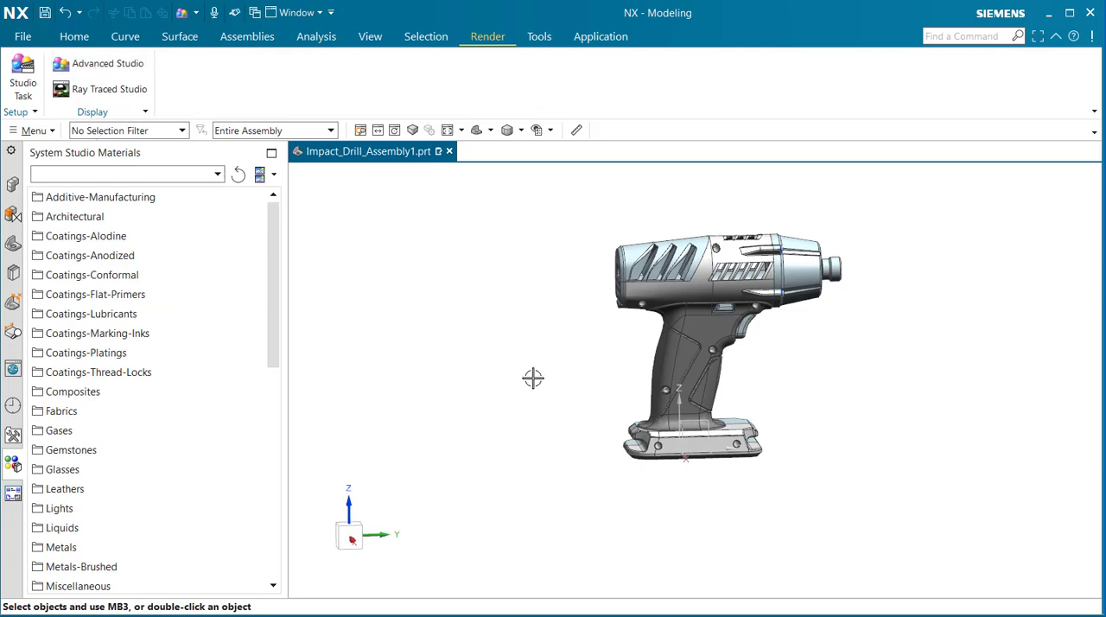